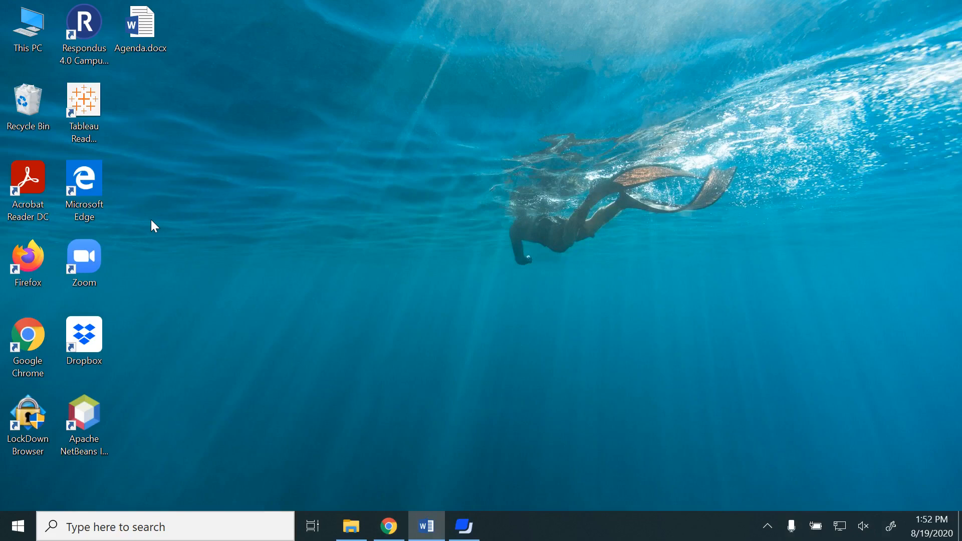
# Step: Launch Apache NetBeans IDE 12.0 from its desktop shortcut
pyautogui.click(84, 423)
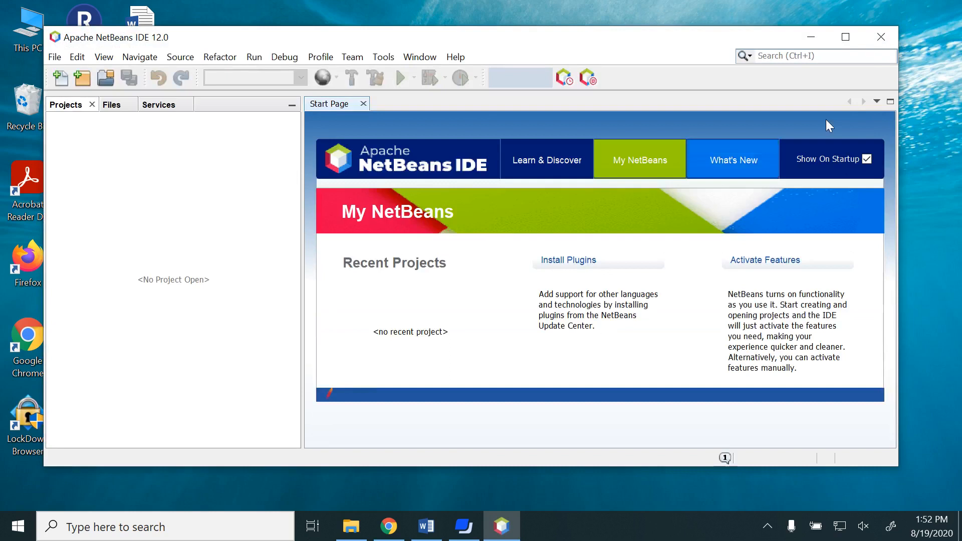
# Step: Maximize the NetBeans window and close the Start Page tab
pyautogui.click(844, 37)
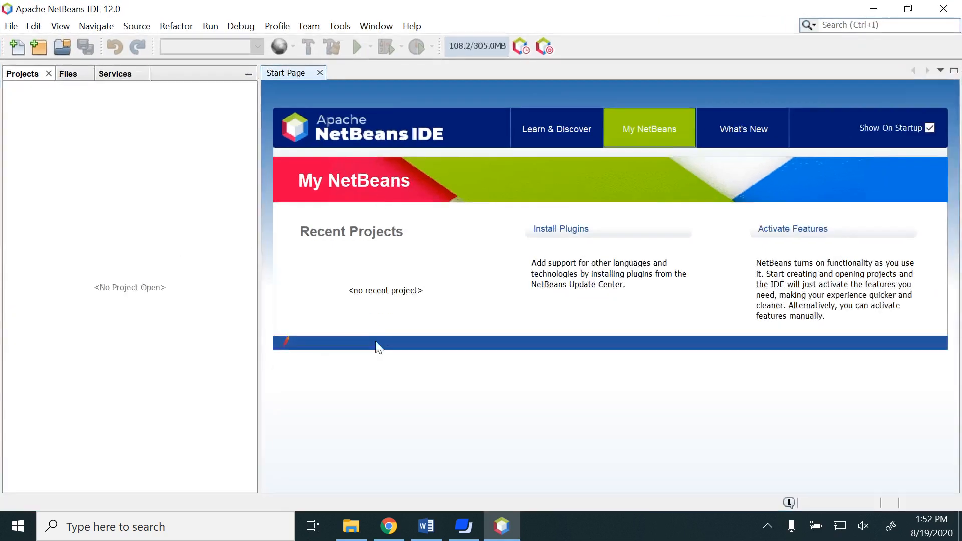
pyautogui.moveTo(306, 92)
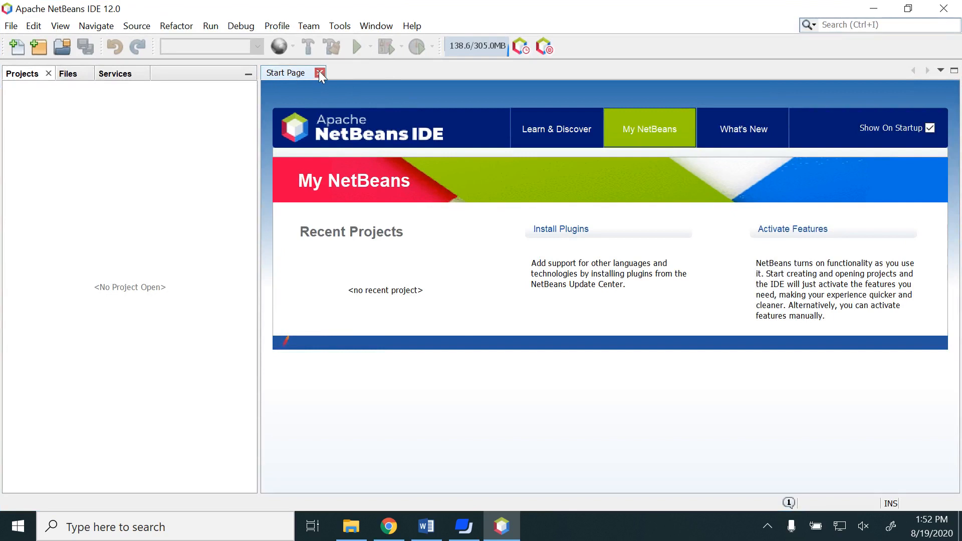
pyautogui.click(319, 72)
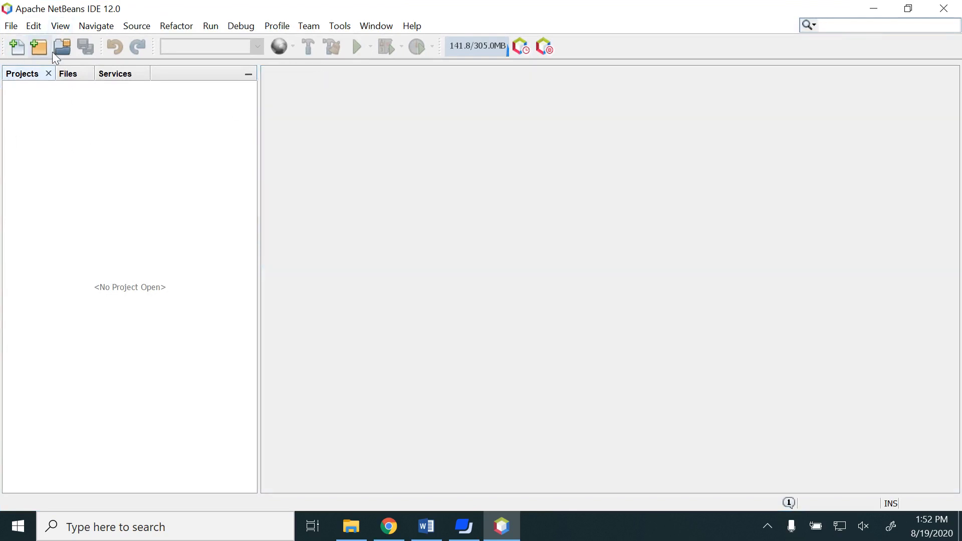
pyautogui.click(10, 25)
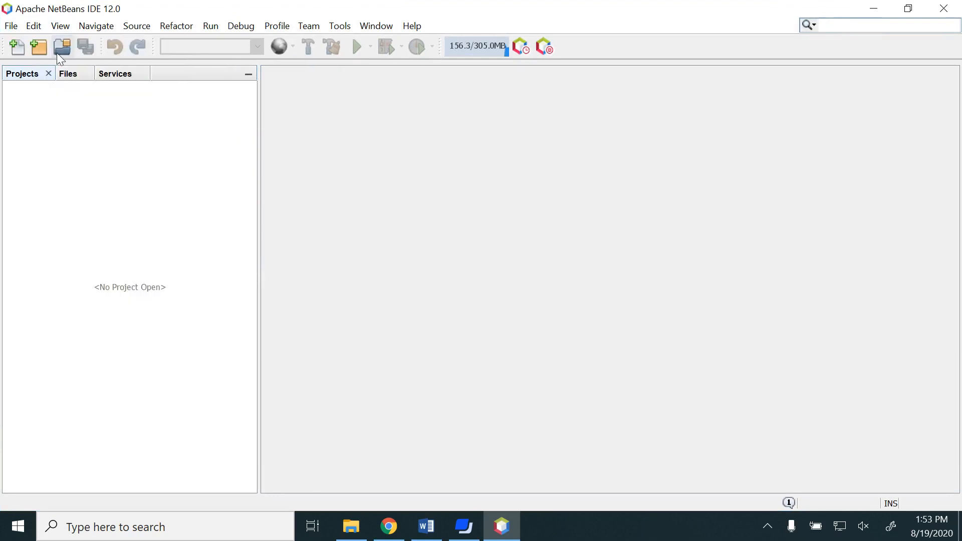
pyautogui.moveTo(39, 50)
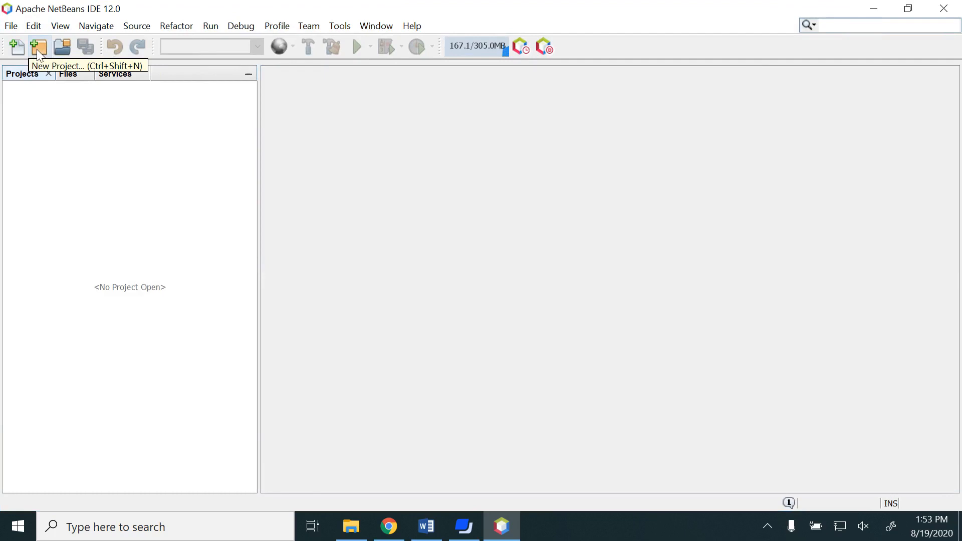
# Step: Begin a New Project and choose Java with Ant > Java Application
pyautogui.click(38, 47)
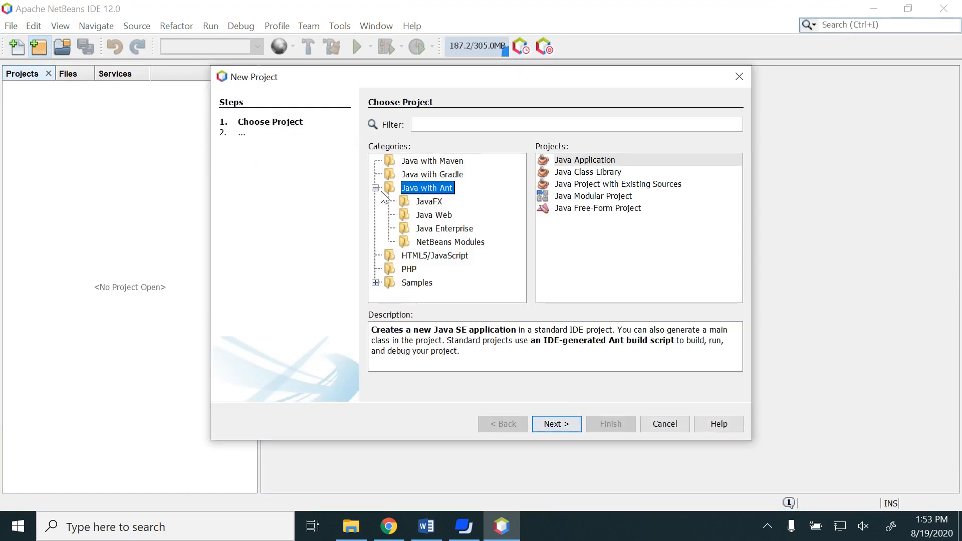
pyautogui.click(376, 188)
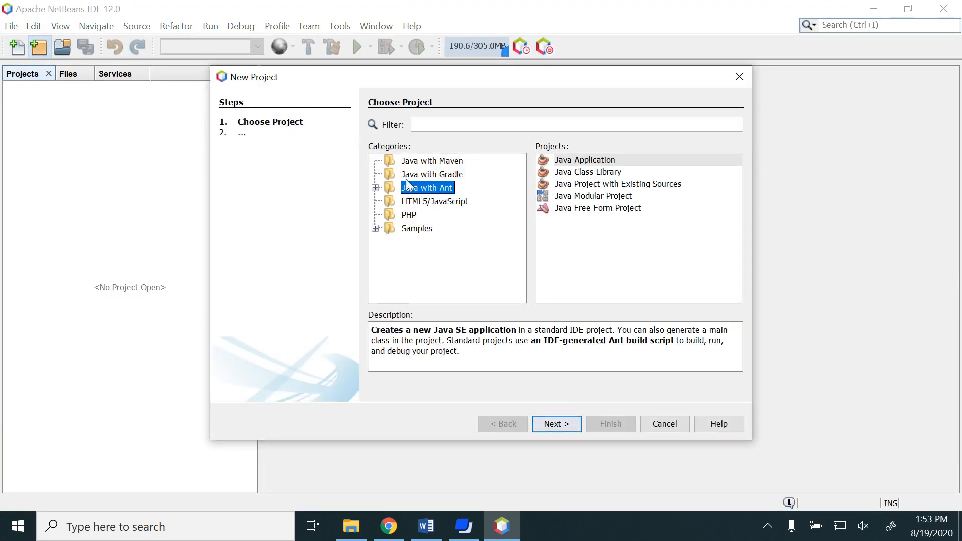
pyautogui.moveTo(438, 166)
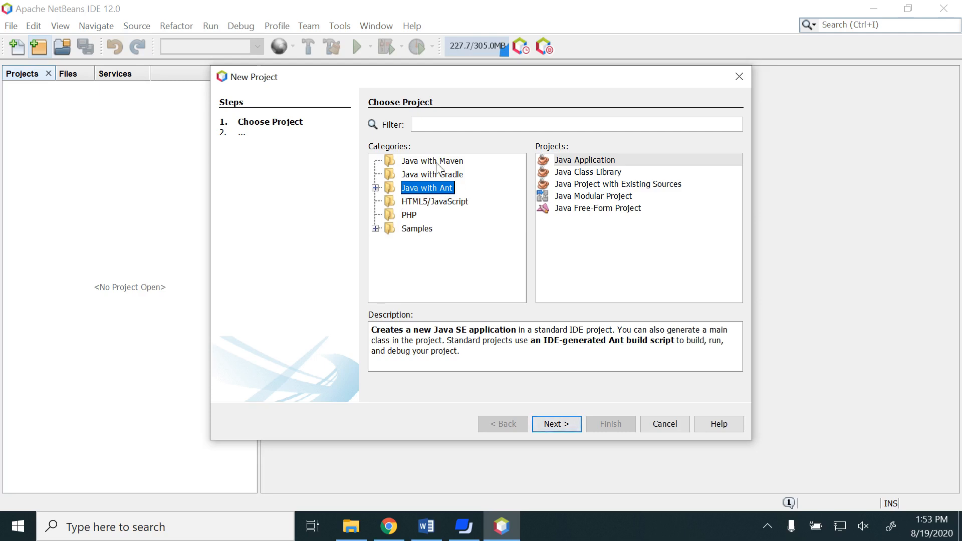
pyautogui.moveTo(430, 193)
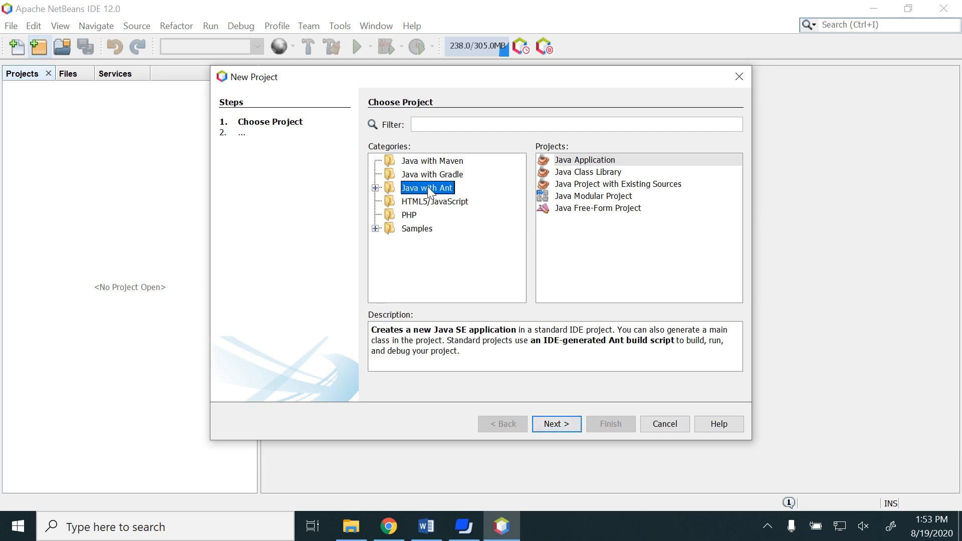
pyautogui.moveTo(376, 188)
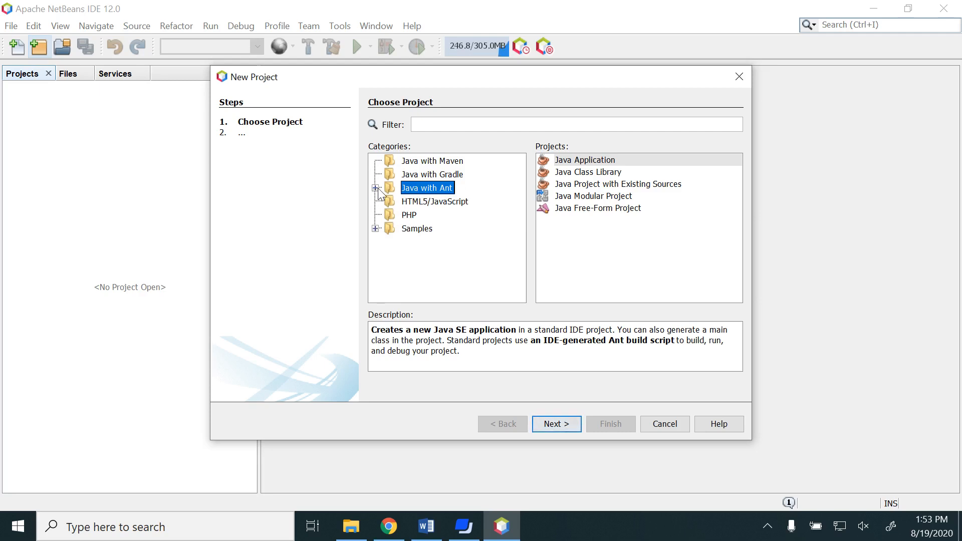
pyautogui.click(377, 188)
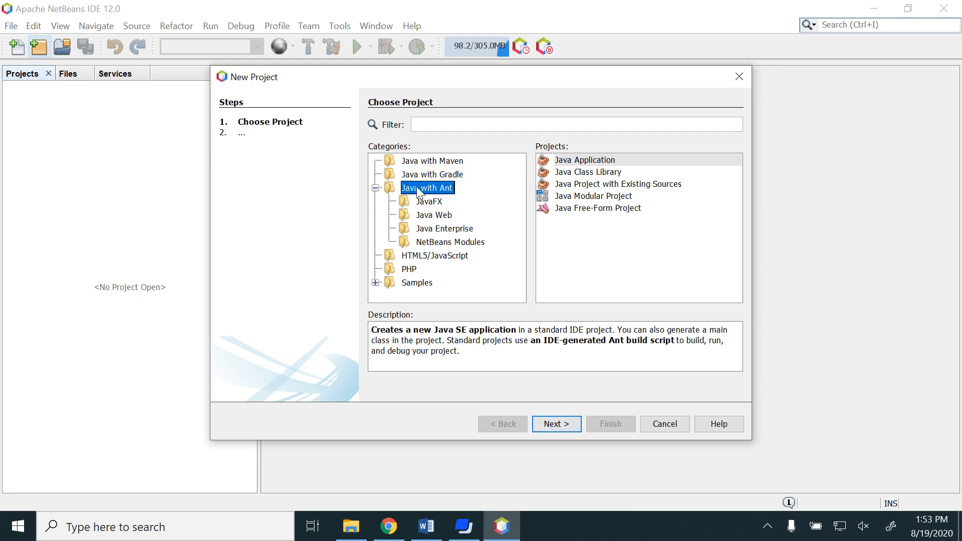
pyautogui.moveTo(448, 187)
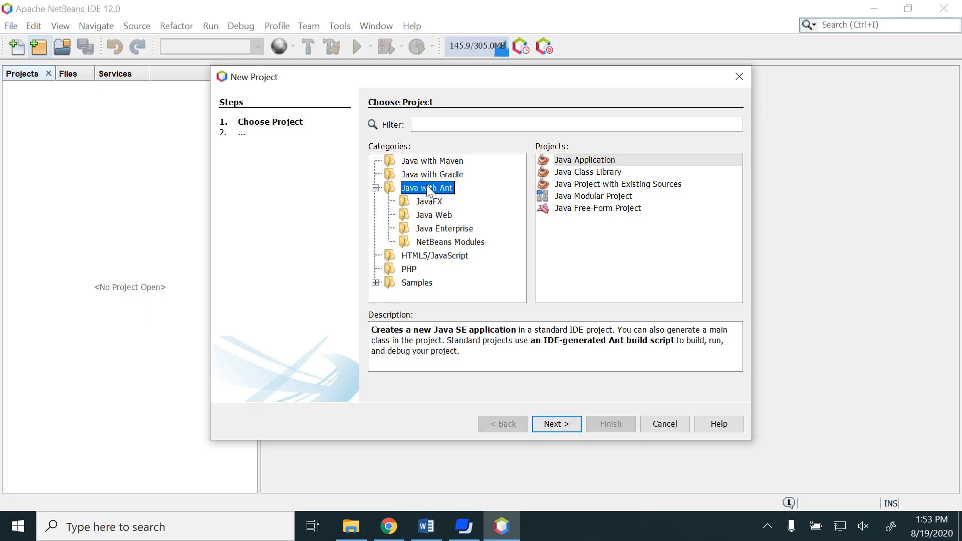
pyautogui.moveTo(577, 172)
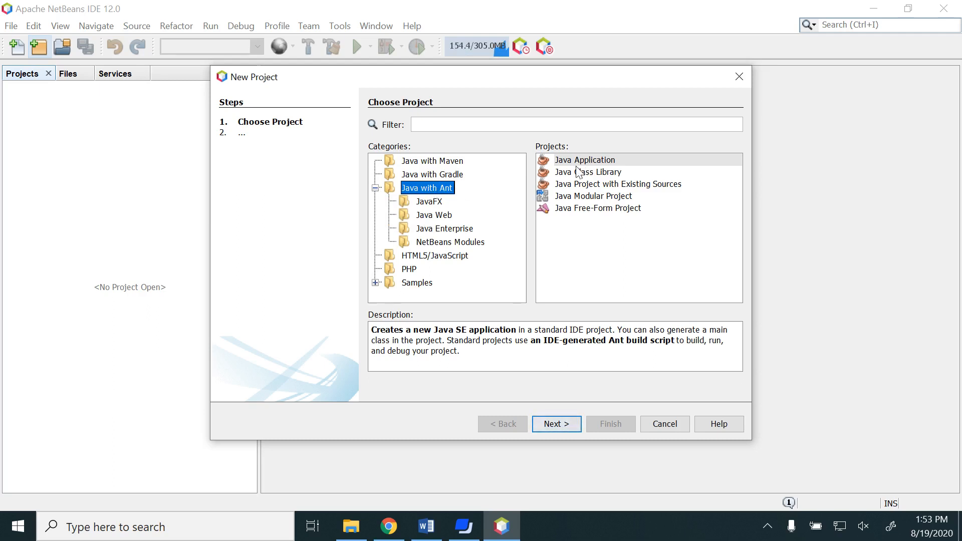
pyautogui.moveTo(576, 167)
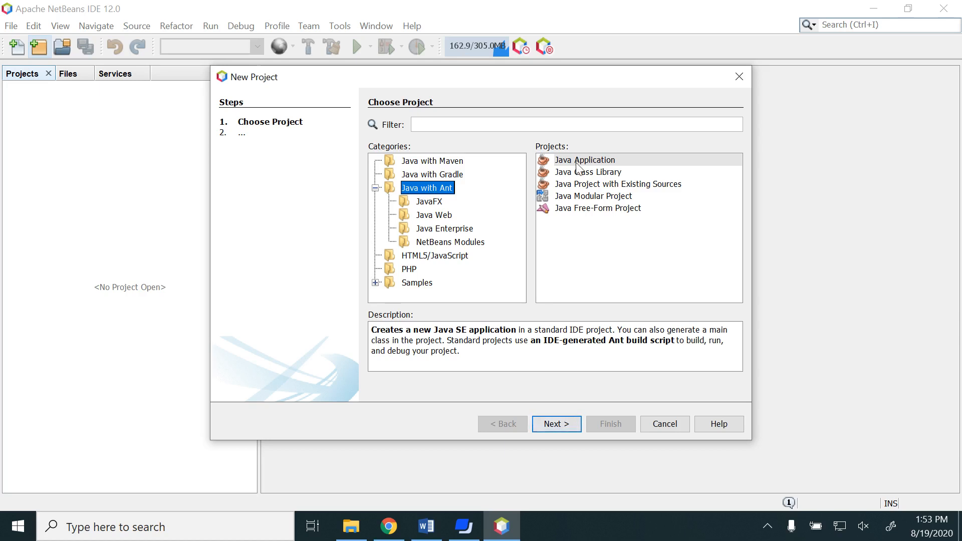
pyautogui.click(584, 159)
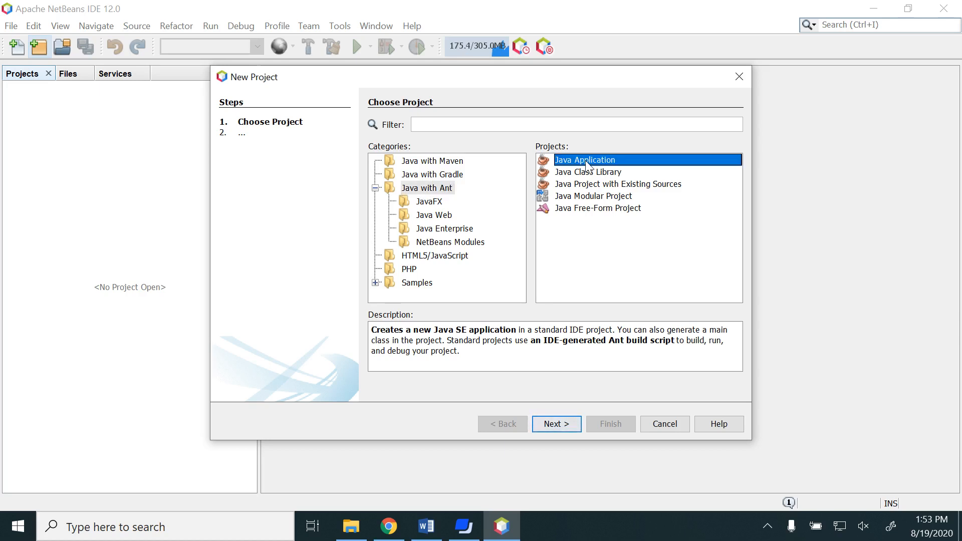
# Step: Name the project BandiProject1, untick Create Main Class, and finish the wizard
pyautogui.click(555, 424)
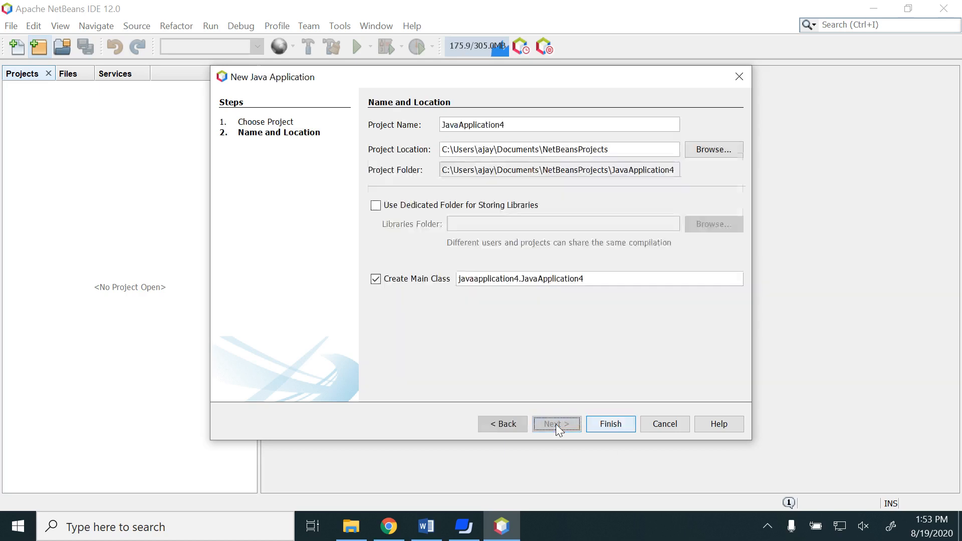
pyautogui.tripleClick(558, 124)
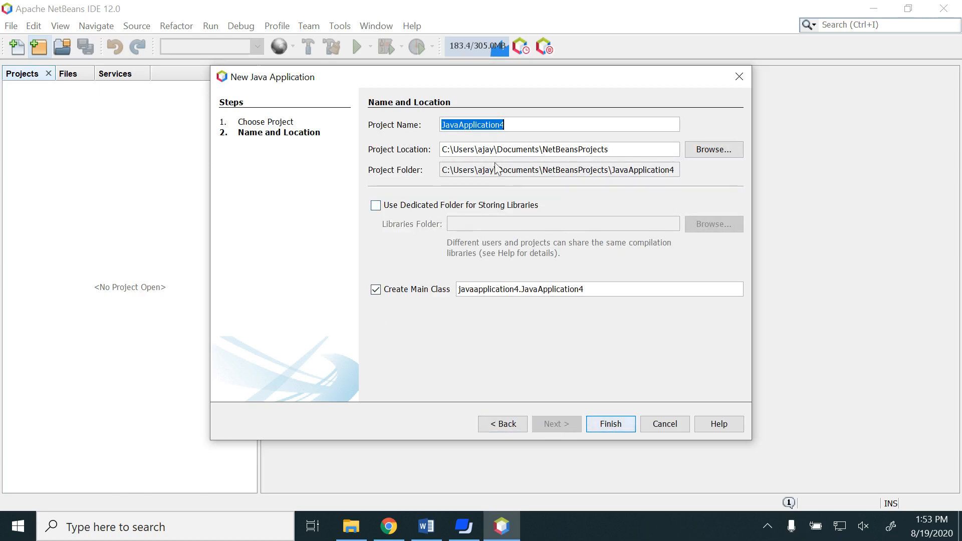
pyautogui.moveTo(498, 195)
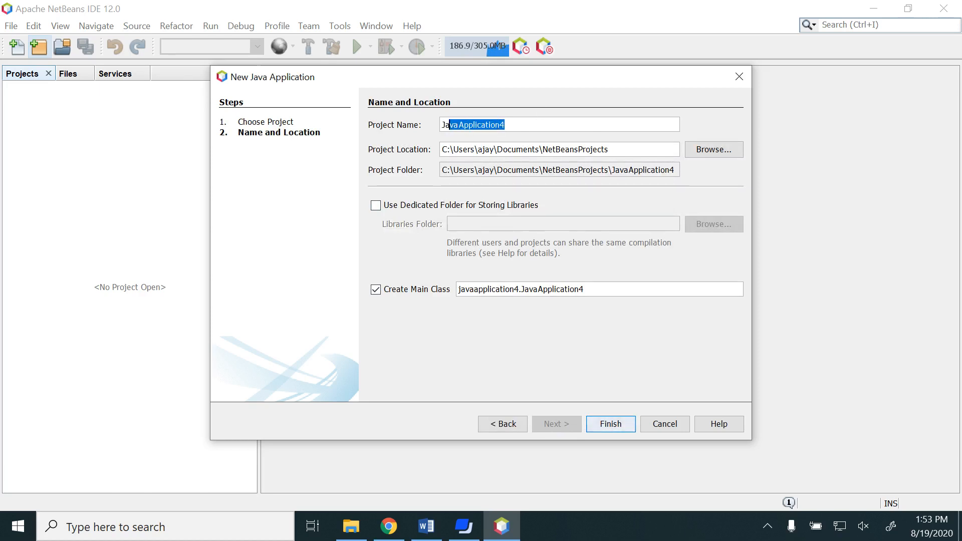
pyautogui.write('Band')
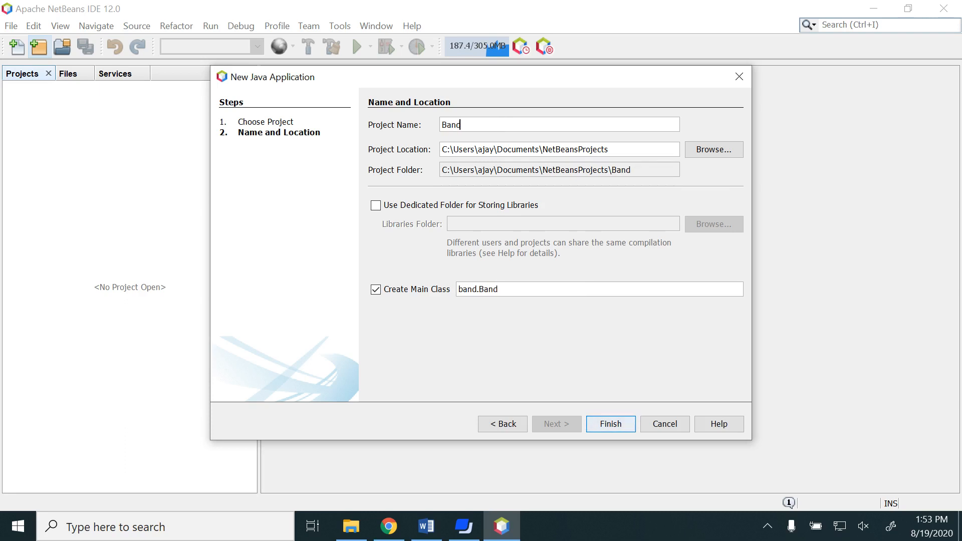
pyautogui.write('i')
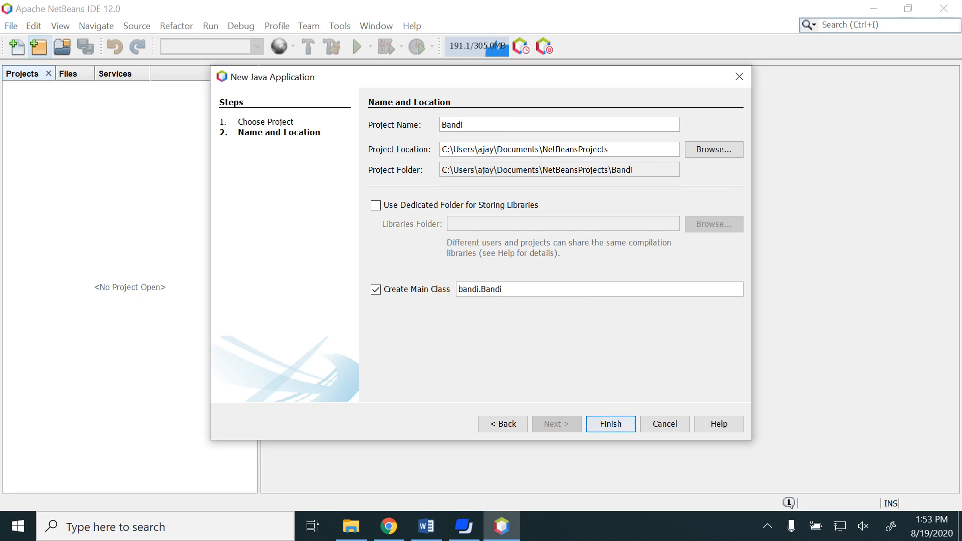
pyautogui.write('Project')
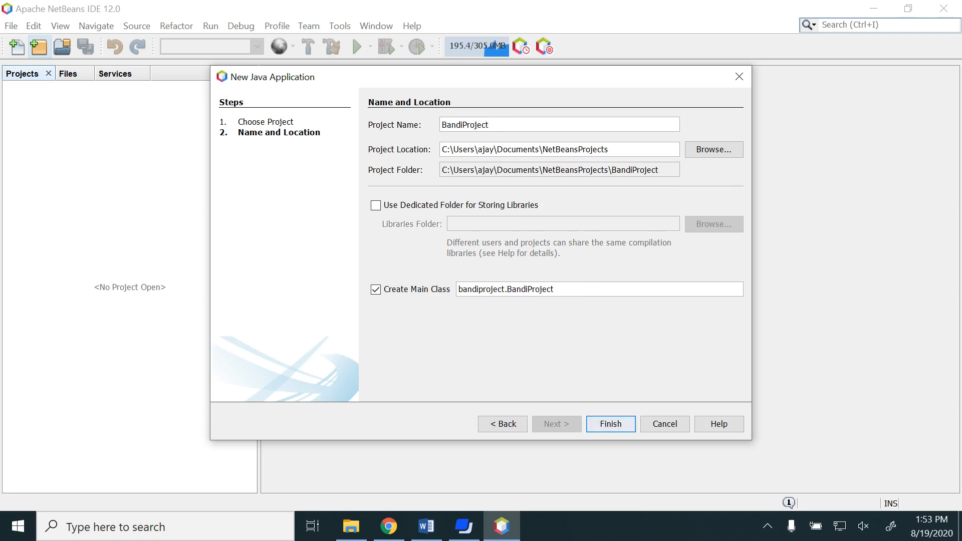
pyautogui.write('1')
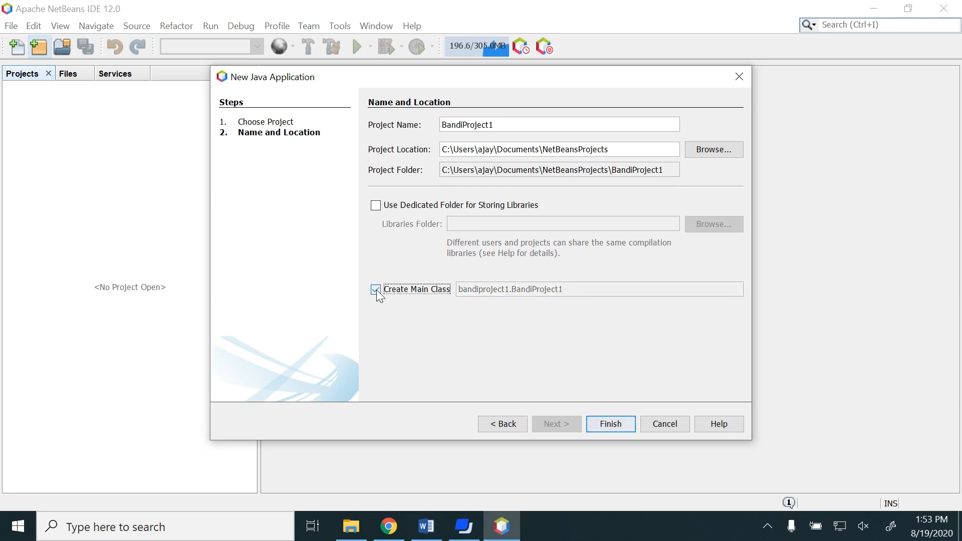
pyautogui.click(375, 289)
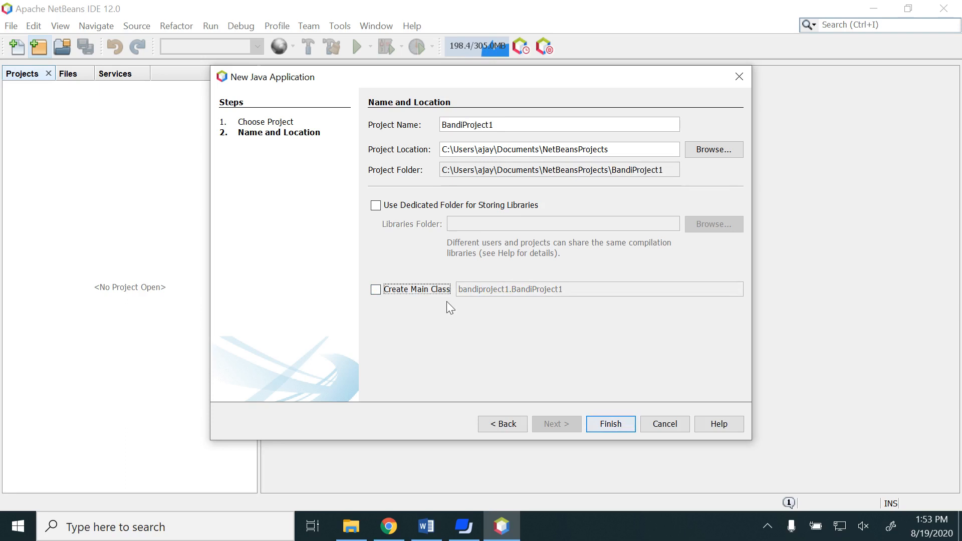
pyautogui.moveTo(469, 325)
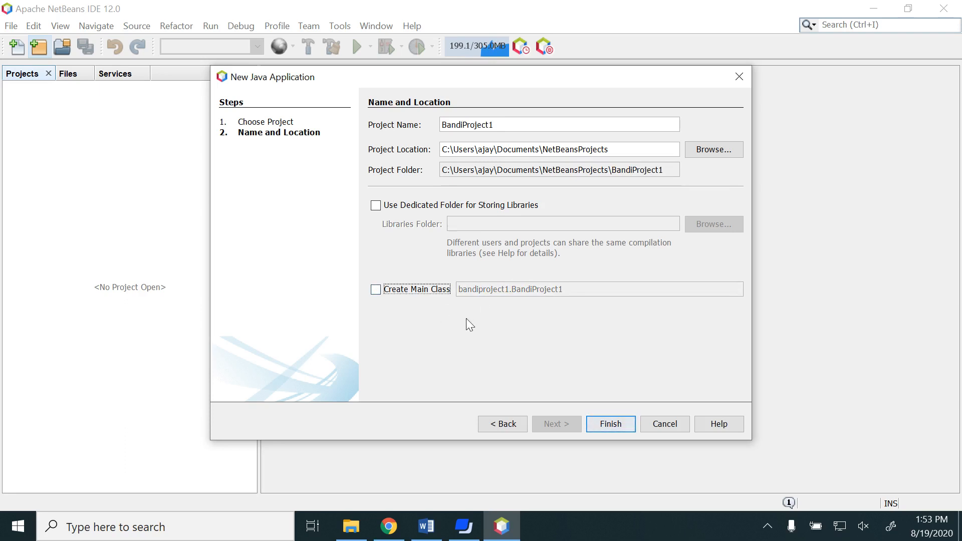
pyautogui.moveTo(611, 424)
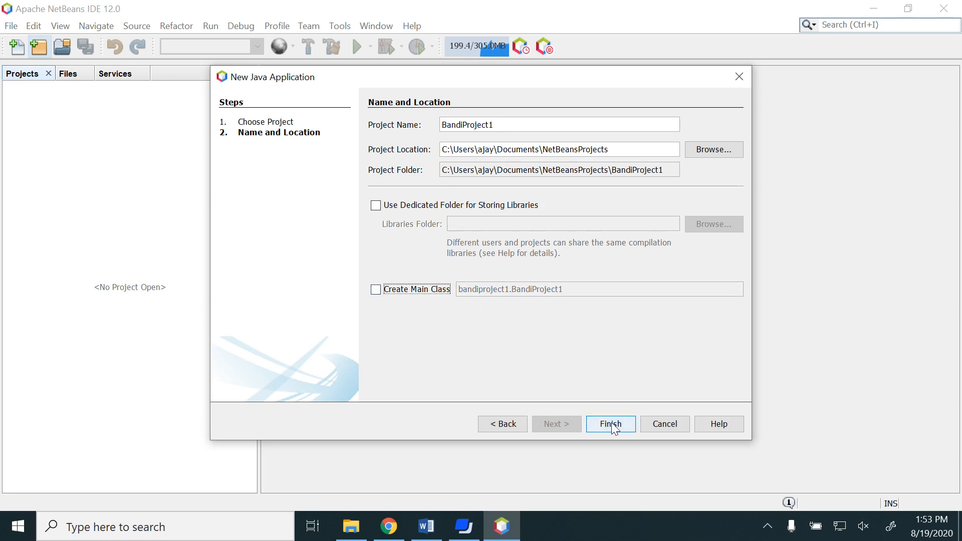
pyautogui.click(610, 424)
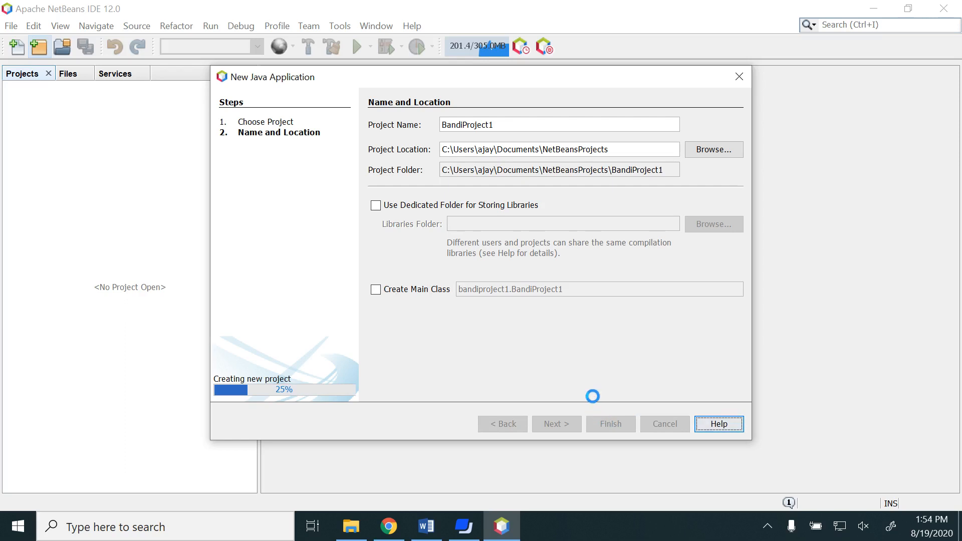
pyautogui.click(610, 424)
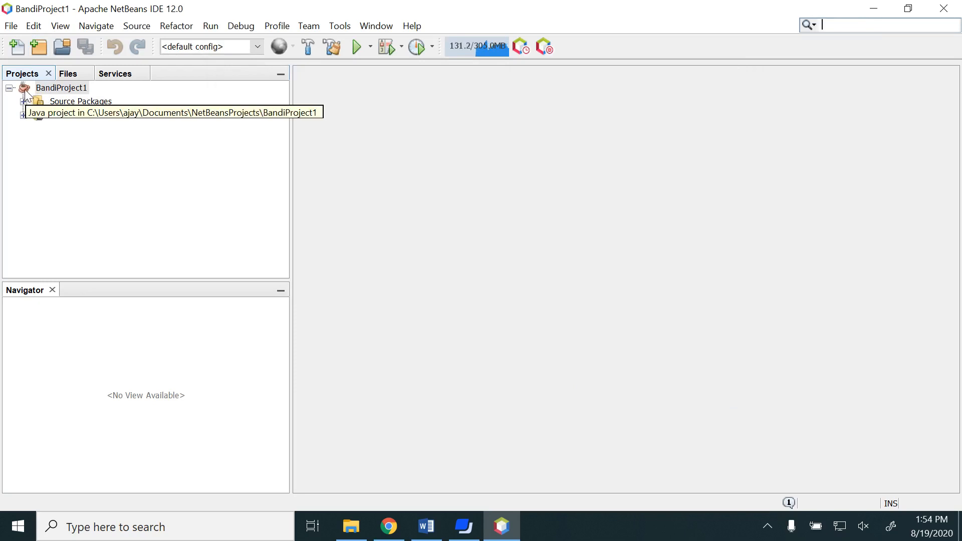
pyautogui.click(11, 88)
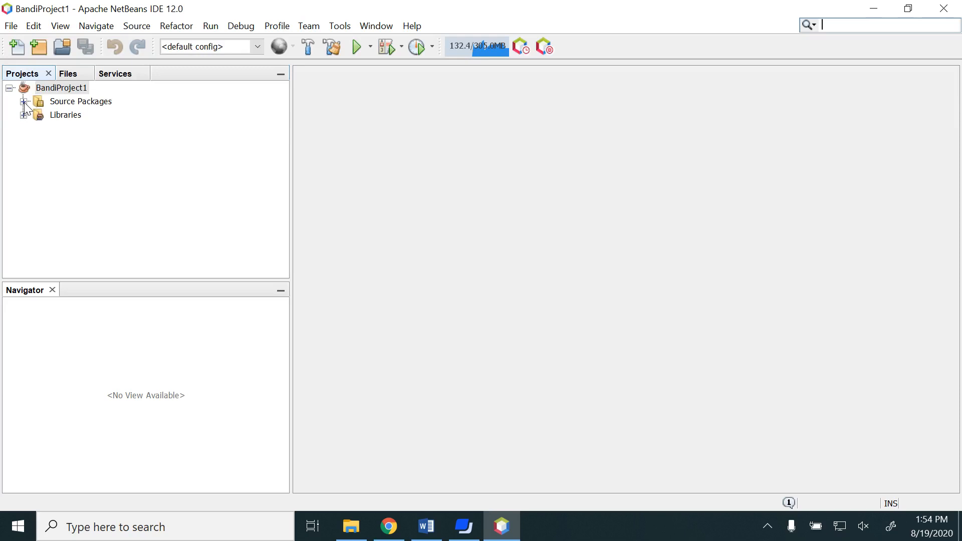
pyautogui.click(24, 102)
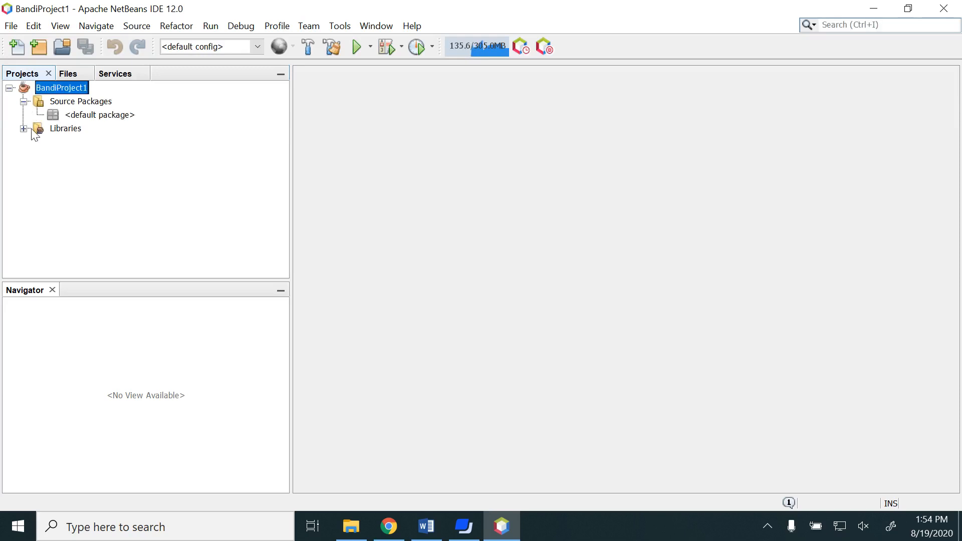
pyautogui.click(24, 128)
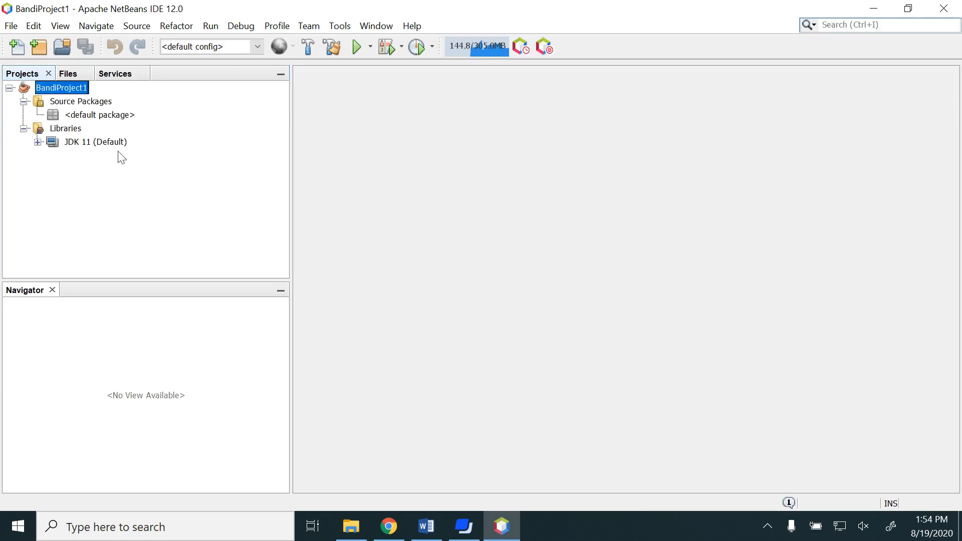
pyautogui.click(24, 128)
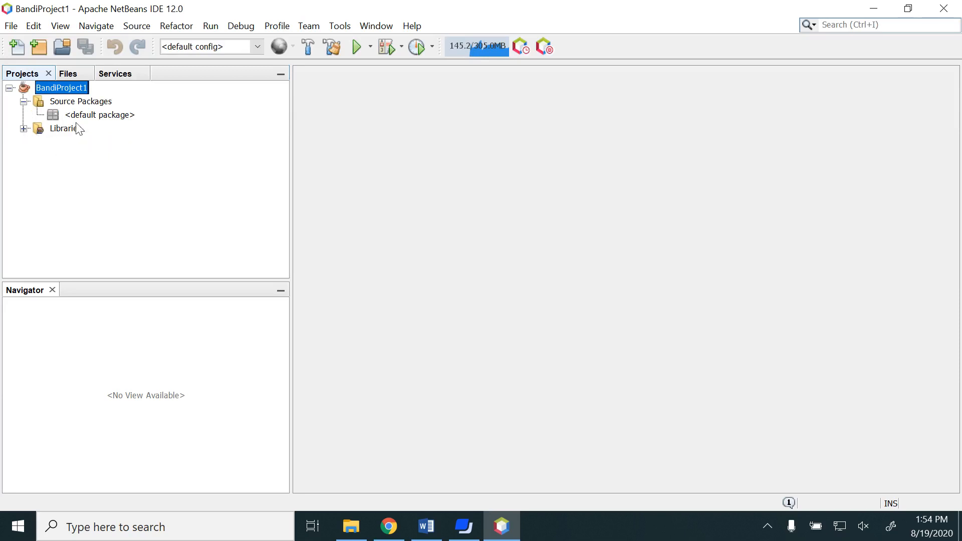
pyautogui.moveTo(120, 121)
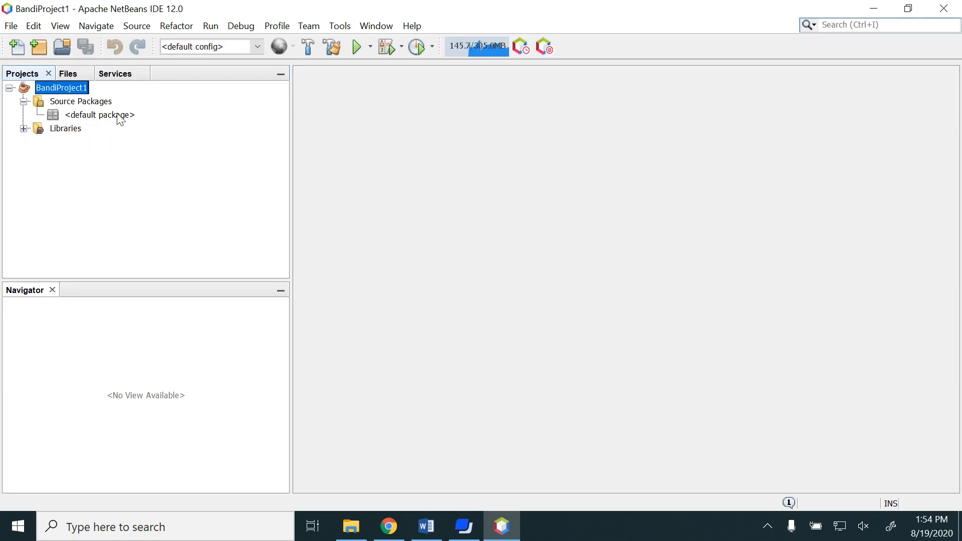
pyautogui.click(99, 115)
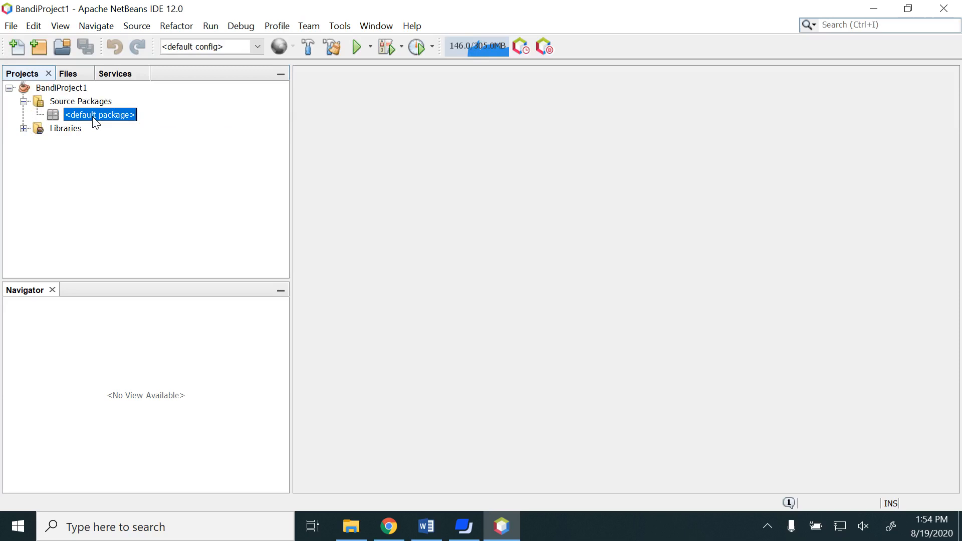
# Step: Create the 'names' package from the default package and open its Rename action
pyautogui.rightClick(99, 115)
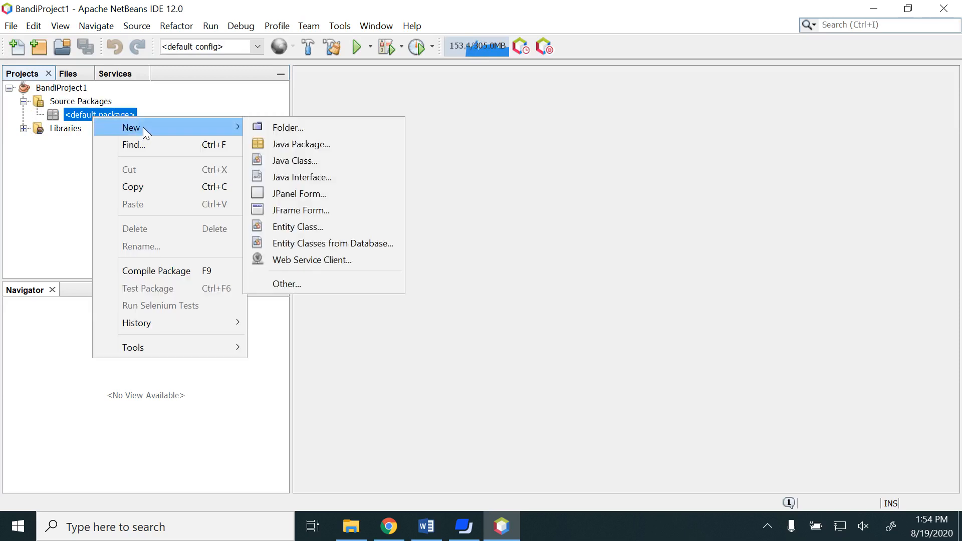
pyautogui.moveTo(300, 144)
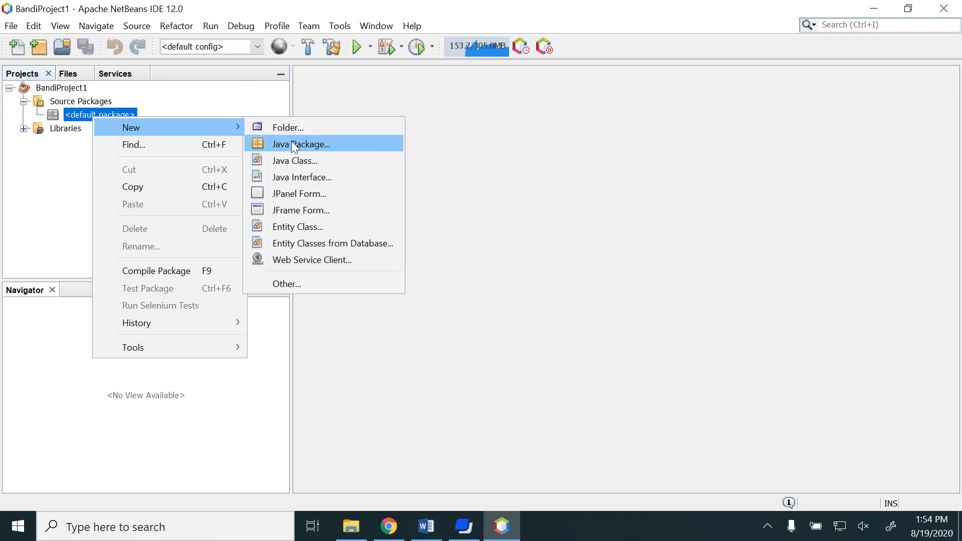
pyautogui.click(300, 144)
pyautogui.write('n')
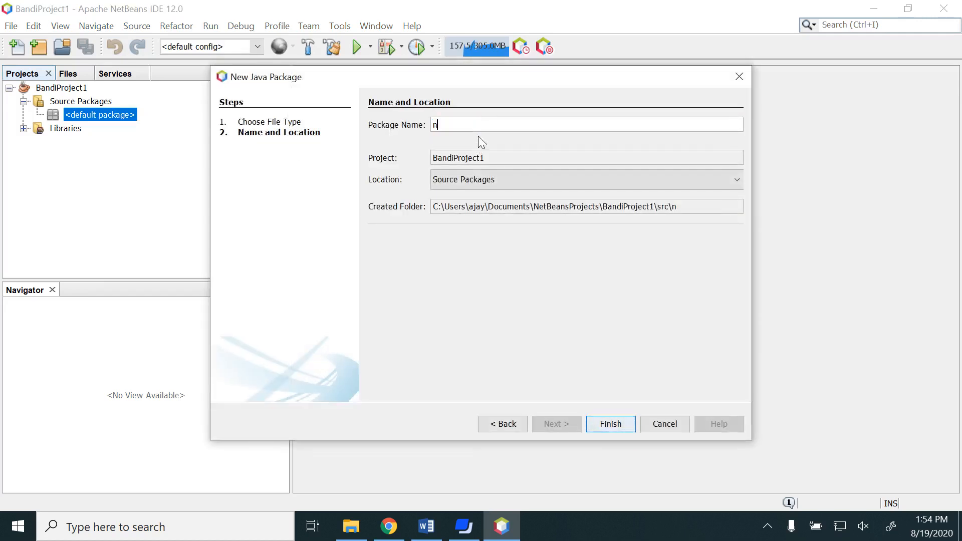
pyautogui.write('ames')
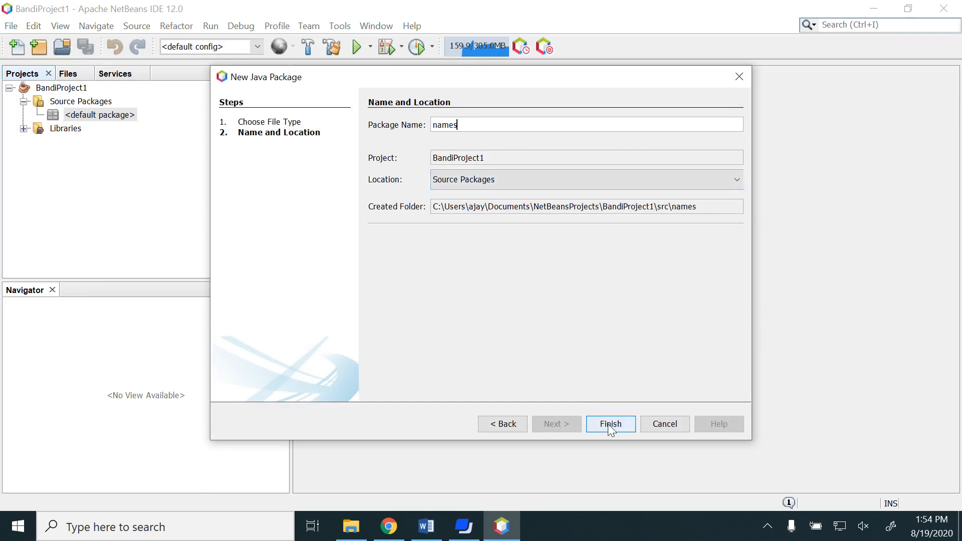
pyautogui.click(610, 424)
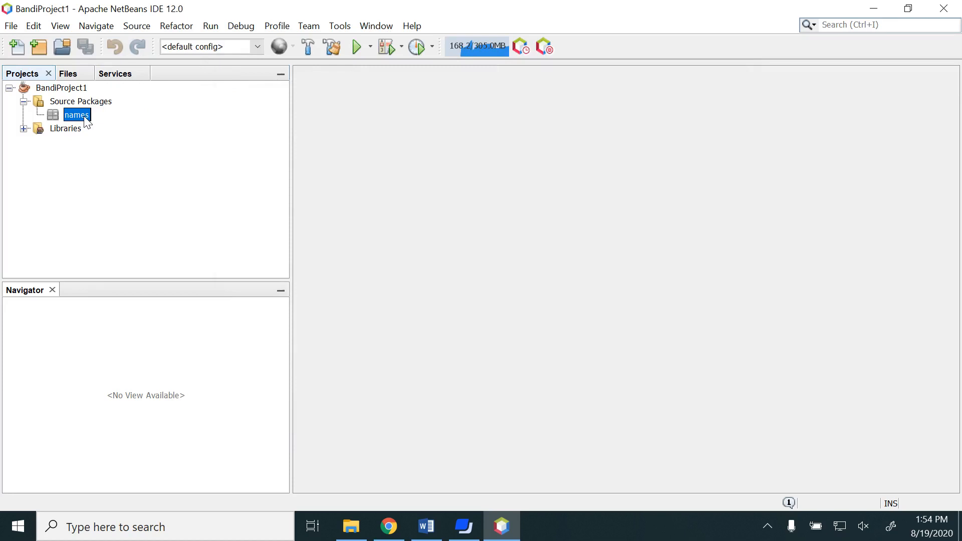
pyautogui.rightClick(76, 115)
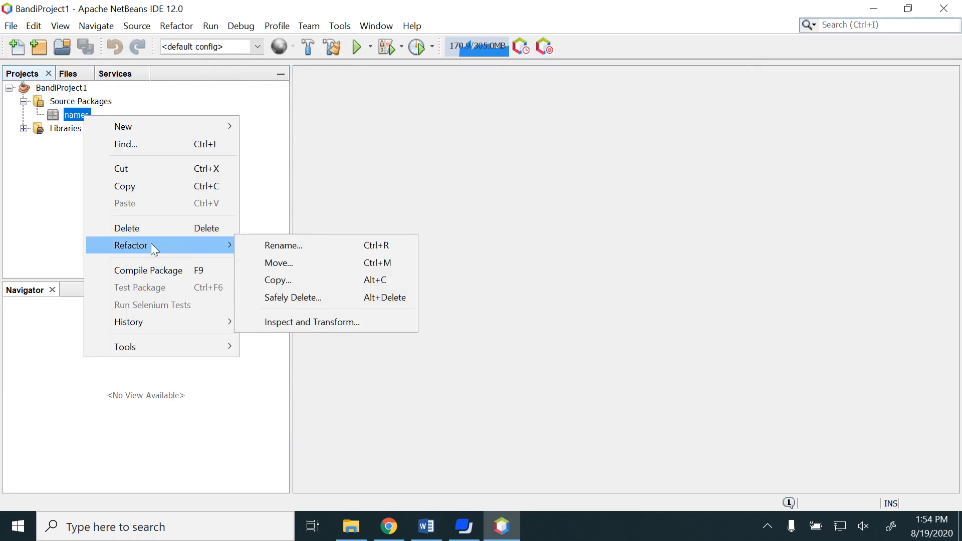
pyautogui.moveTo(282, 245)
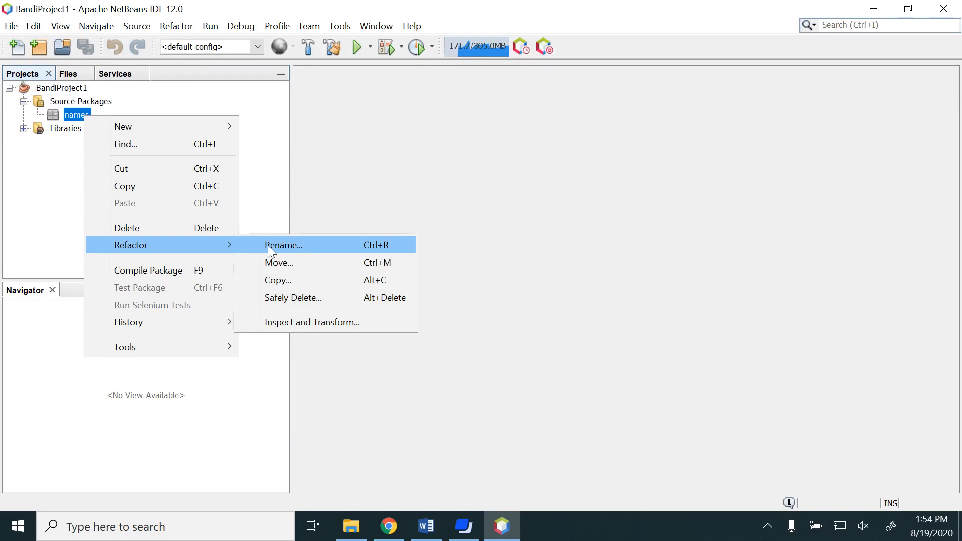
pyautogui.click(282, 245)
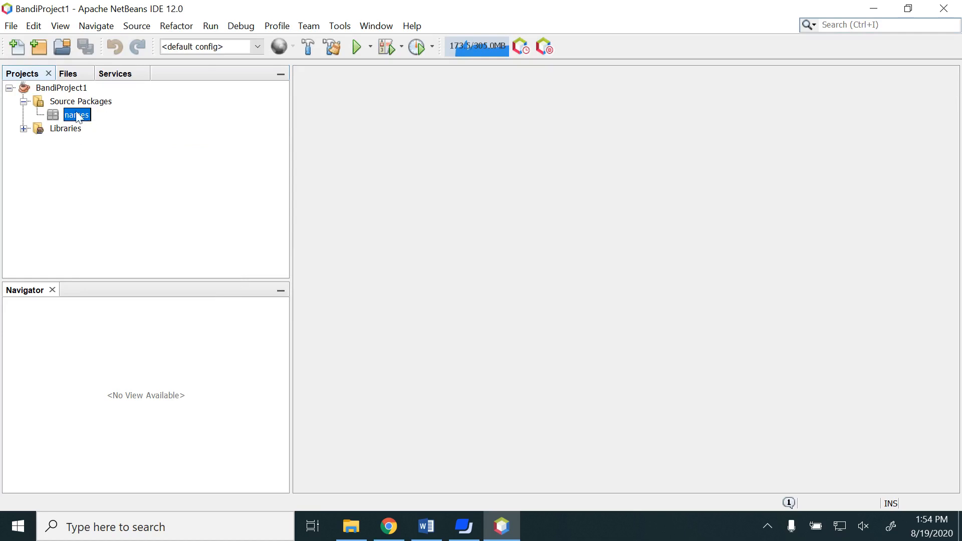
pyautogui.moveTo(76, 115)
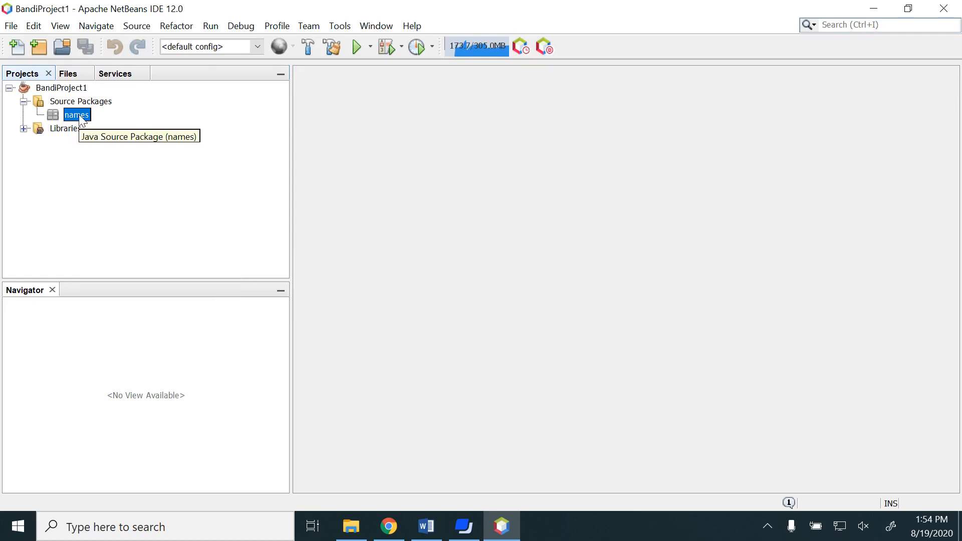
pyautogui.rightClick(76, 115)
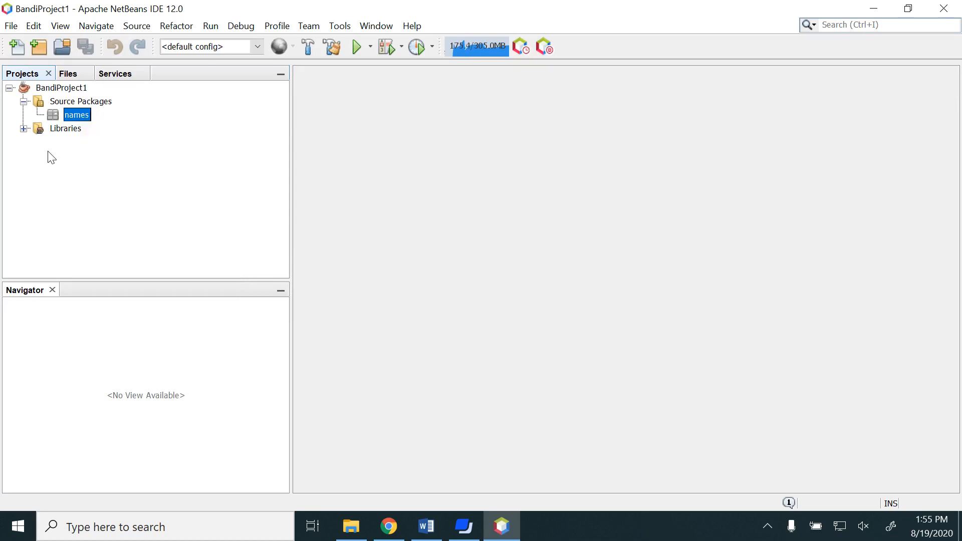
# Step: Start a New File in the names package and select Java > Java Main Class
pyautogui.rightClick(76, 115)
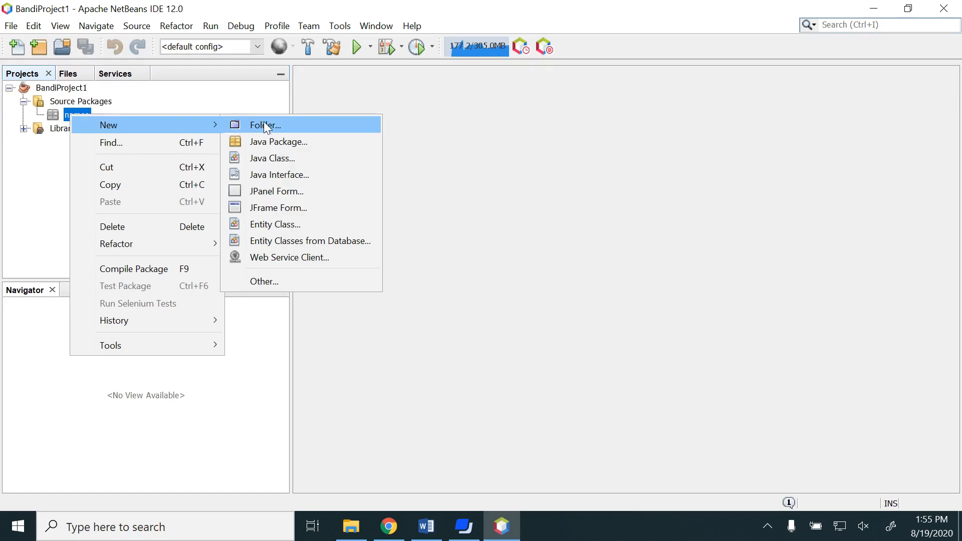
pyautogui.moveTo(278, 174)
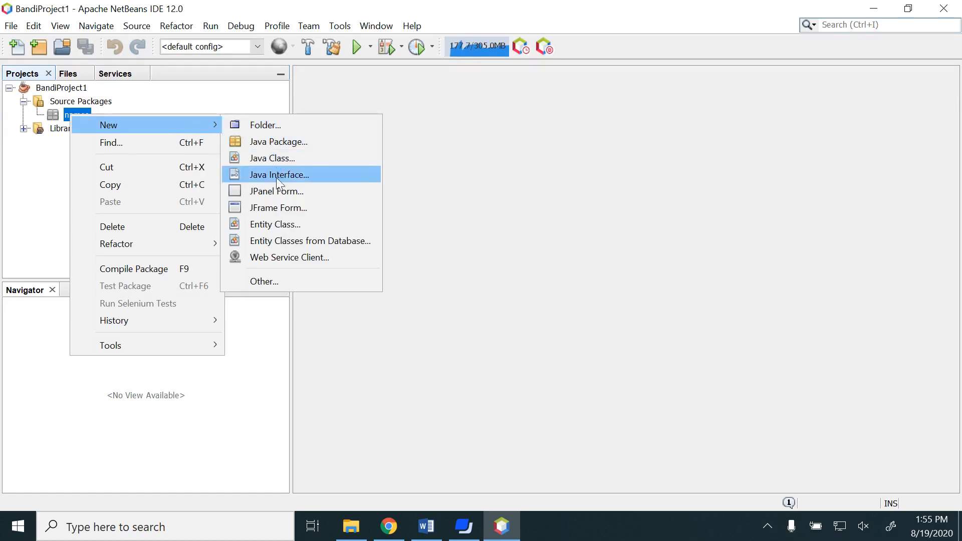
pyautogui.moveTo(275, 158)
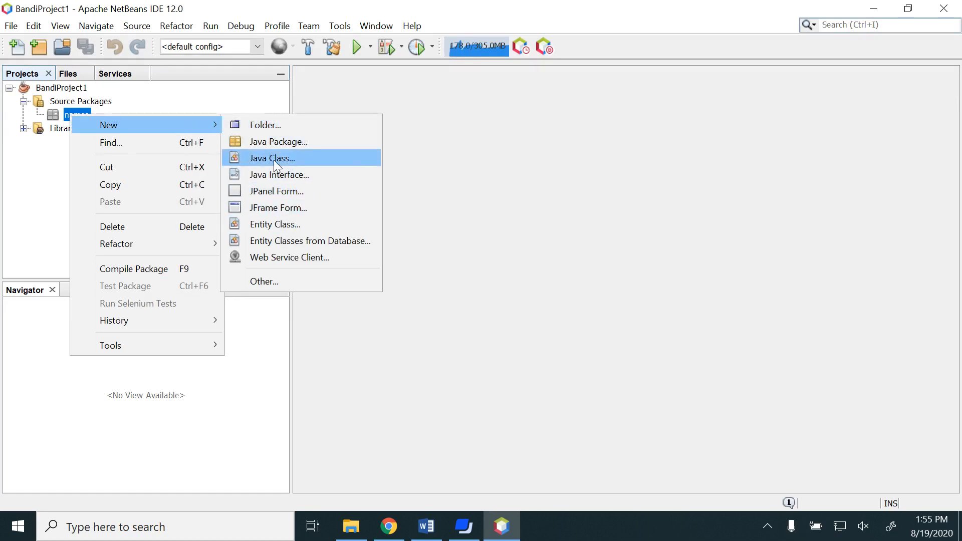
pyautogui.moveTo(275, 224)
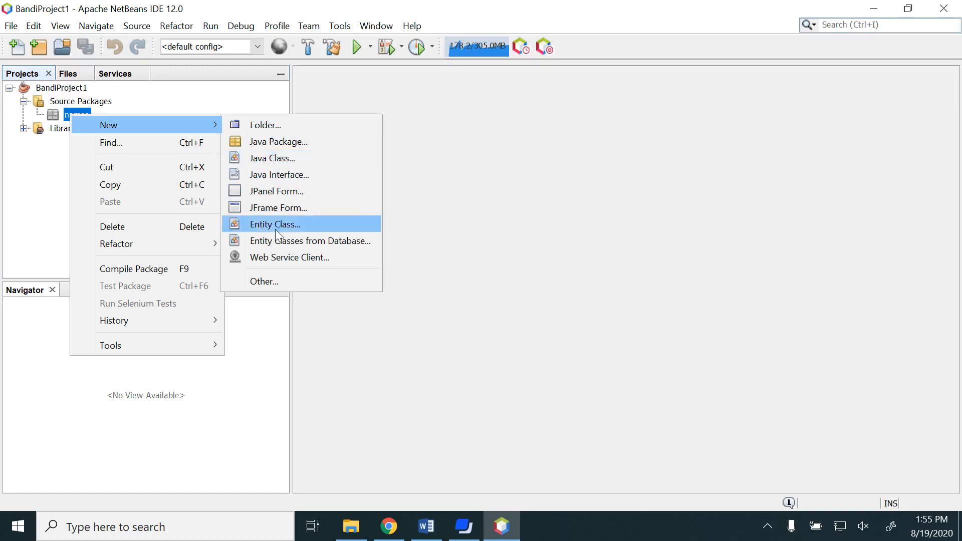
pyautogui.click(264, 281)
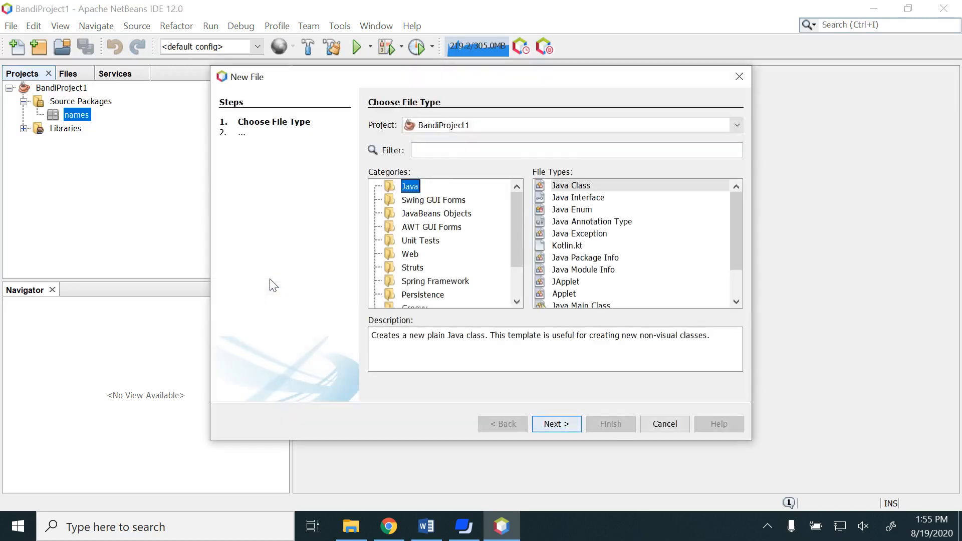
pyautogui.scroll(-3)
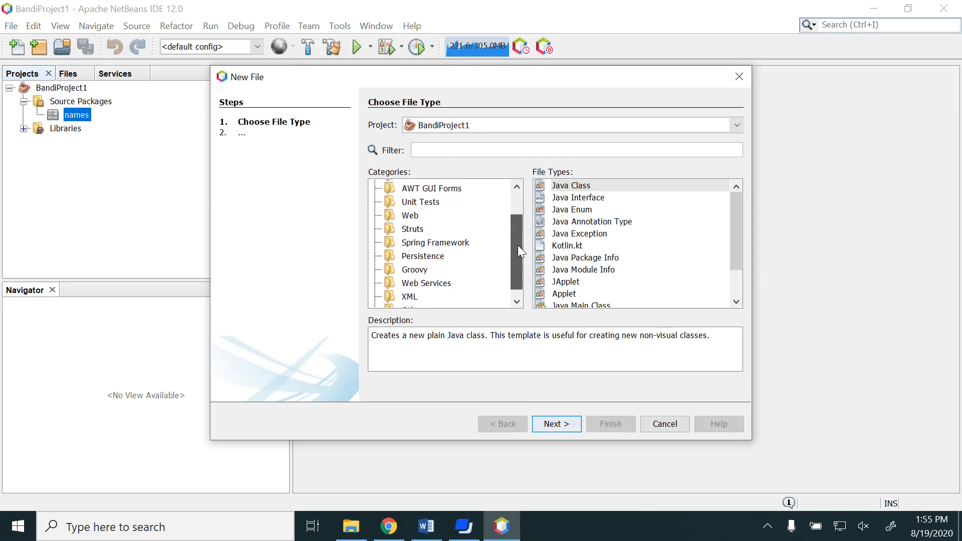
pyautogui.scroll(-3)
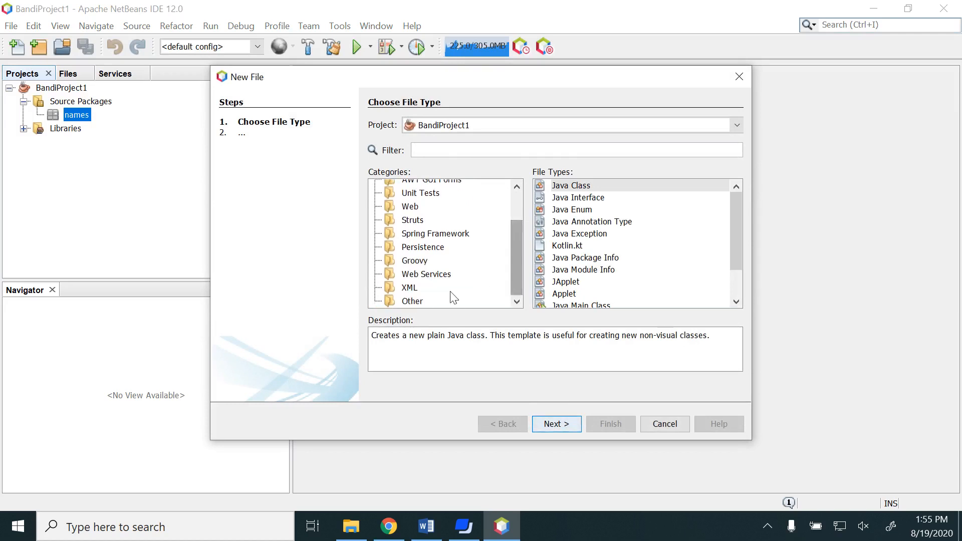
pyautogui.click(412, 301)
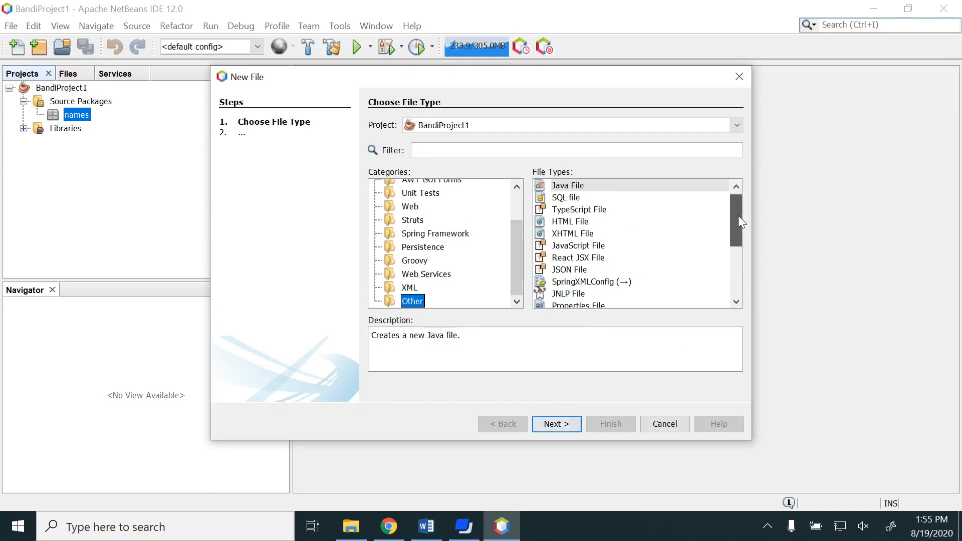
pyautogui.scroll(-3)
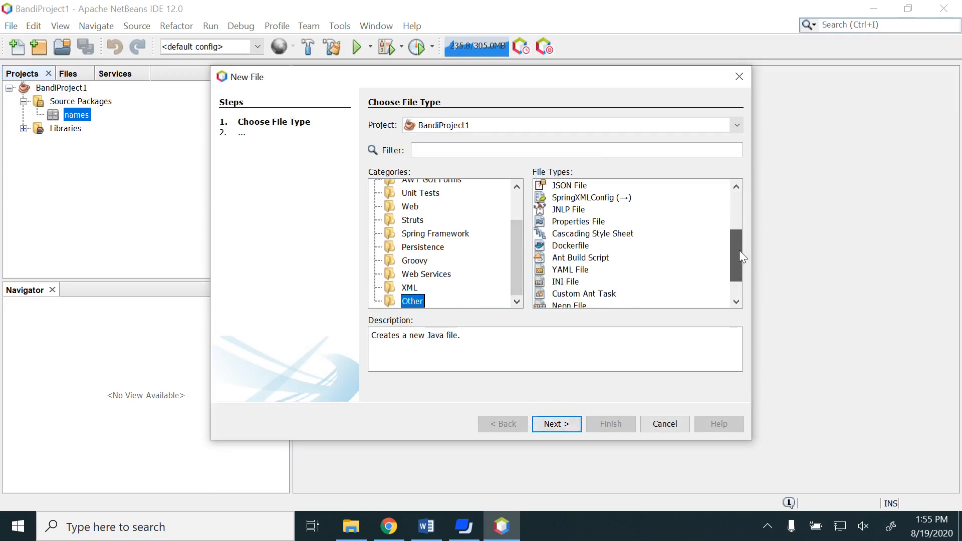
pyautogui.scroll(-3)
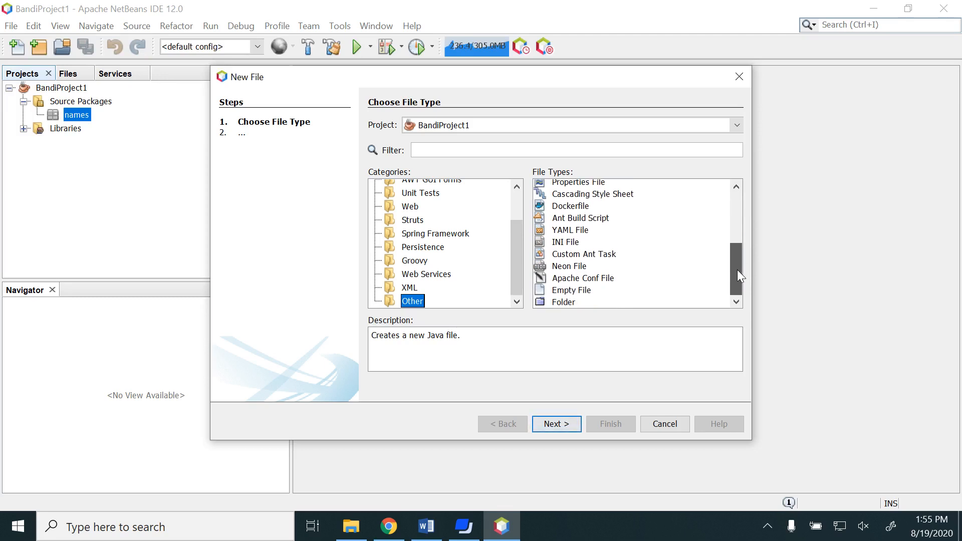
pyautogui.scroll(3)
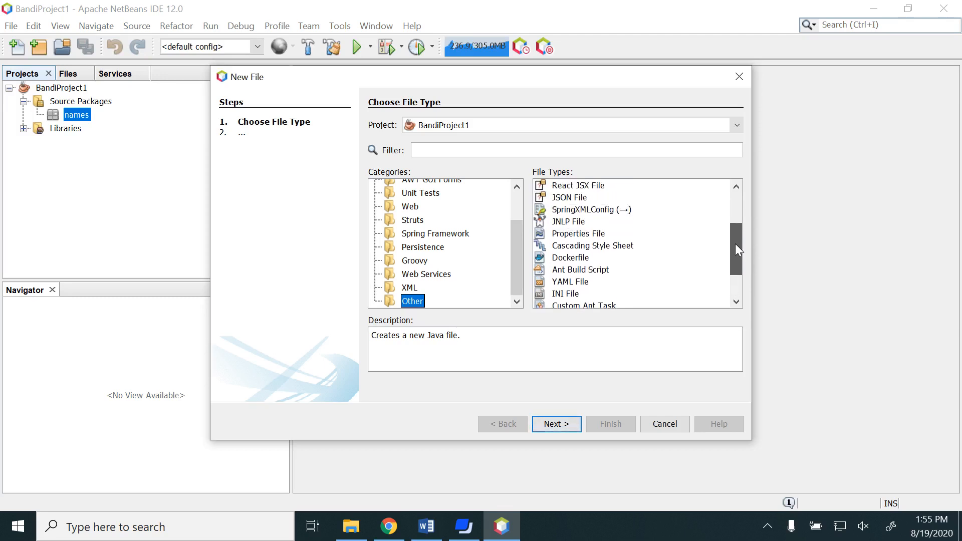
pyautogui.scroll(3)
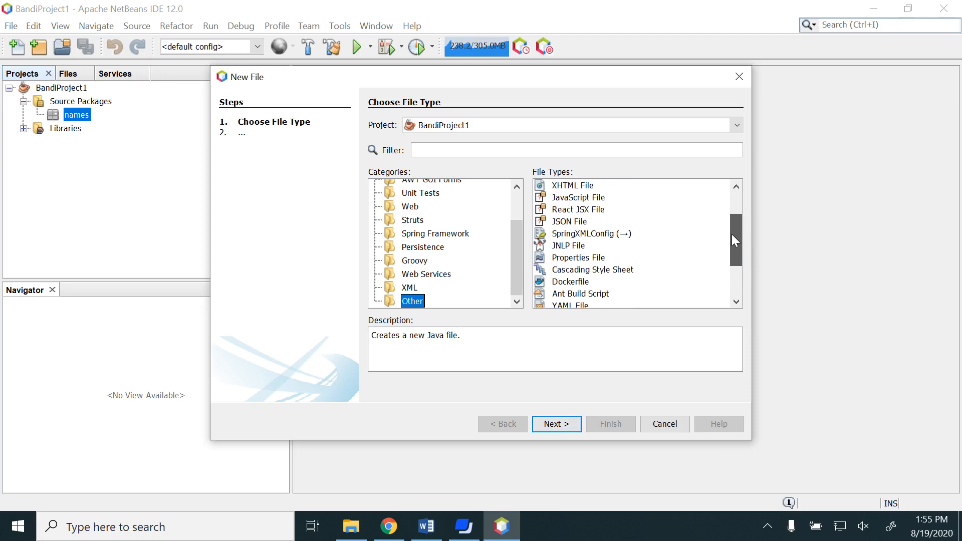
pyautogui.scroll(3)
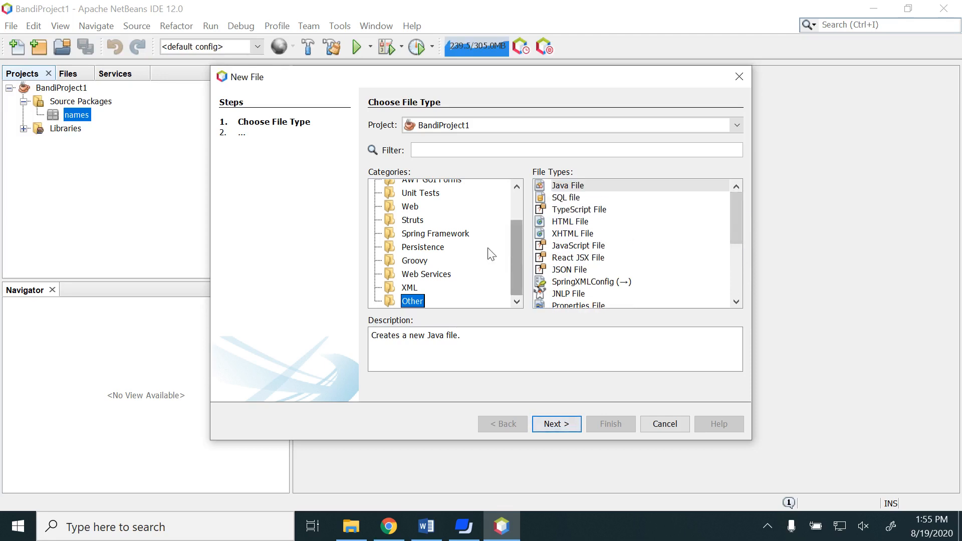
pyautogui.scroll(3)
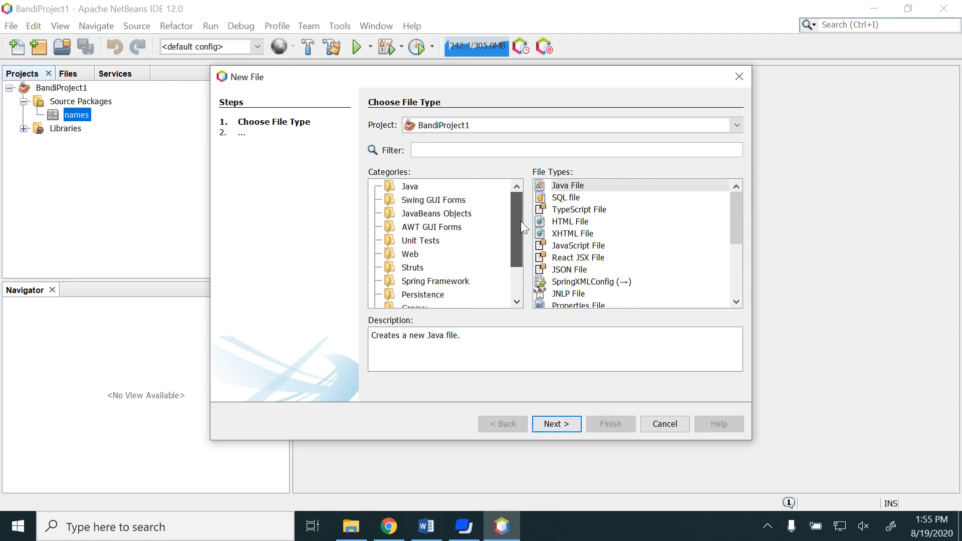
pyautogui.click(409, 186)
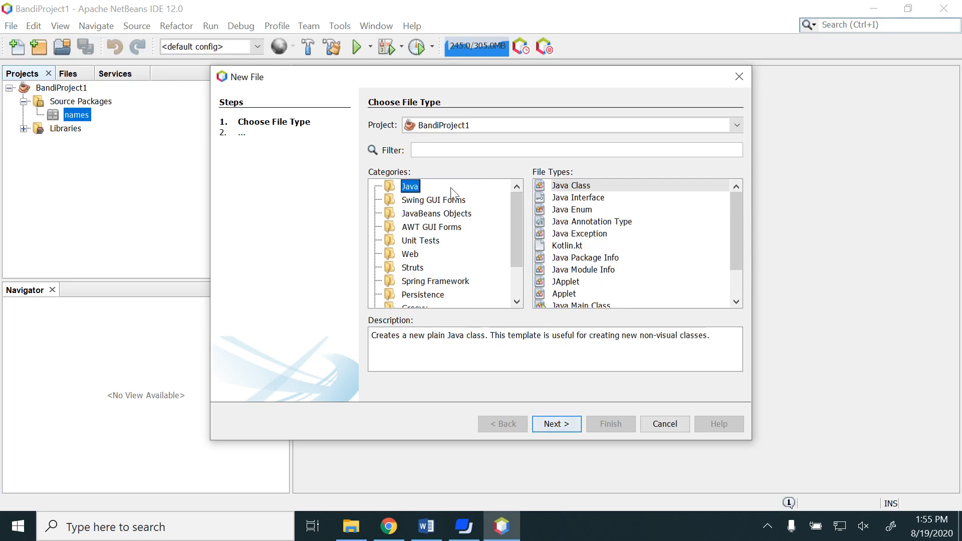
pyautogui.moveTo(727, 224)
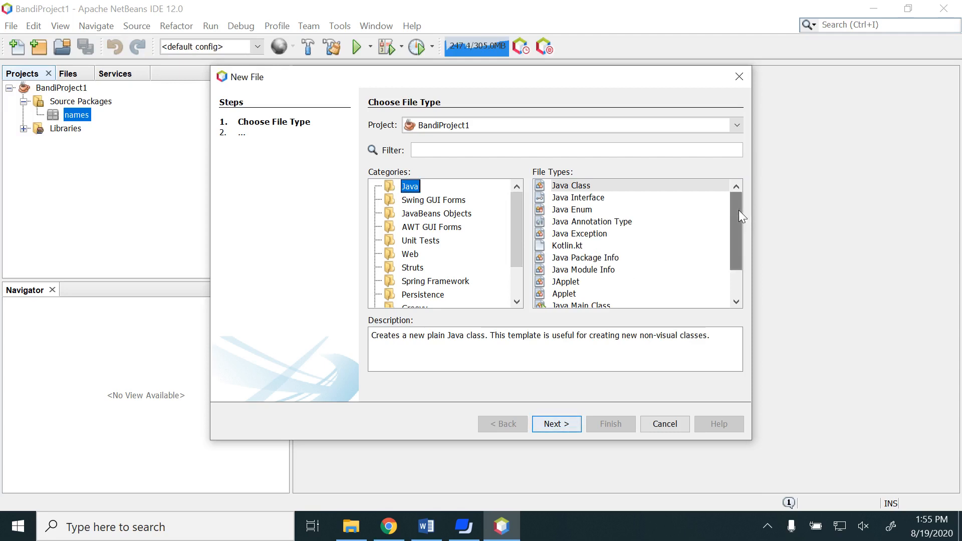
pyautogui.scroll(-3)
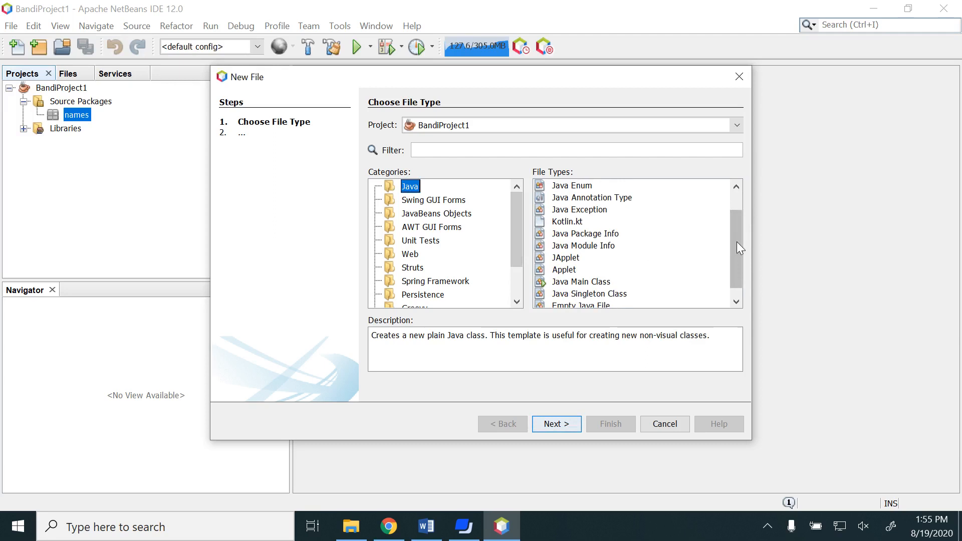
pyautogui.click(581, 265)
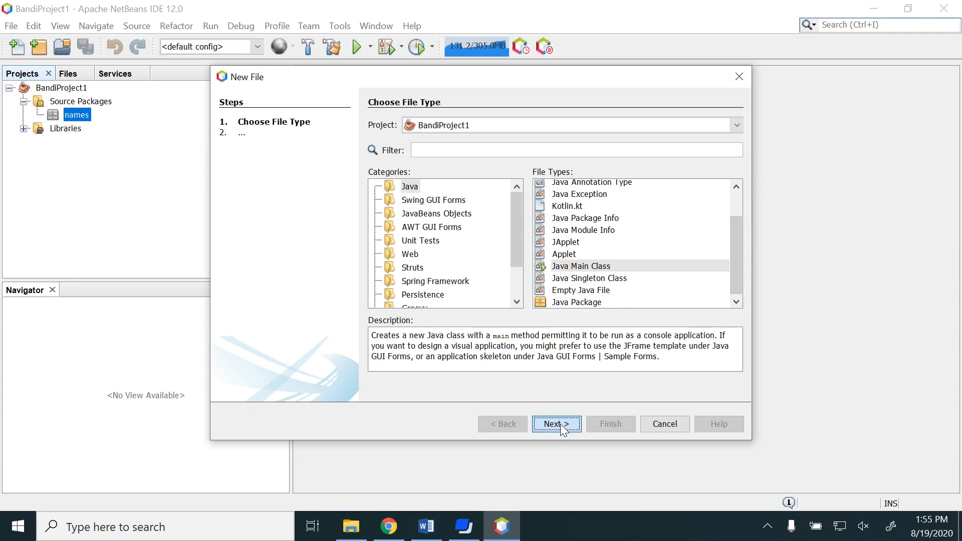
# Step: Name the new main class PrintNameBox in package names and finish
pyautogui.click(556, 423)
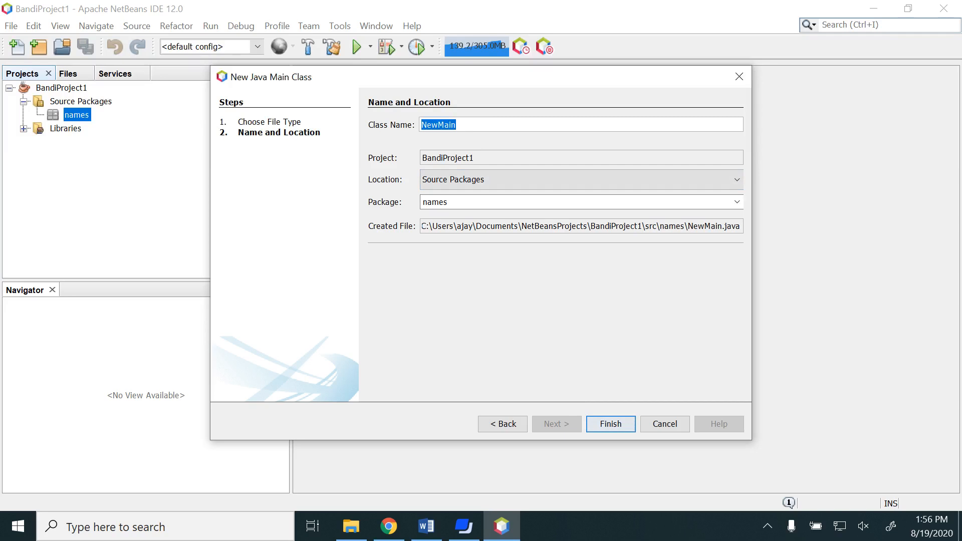
pyautogui.write('PrintNameB')
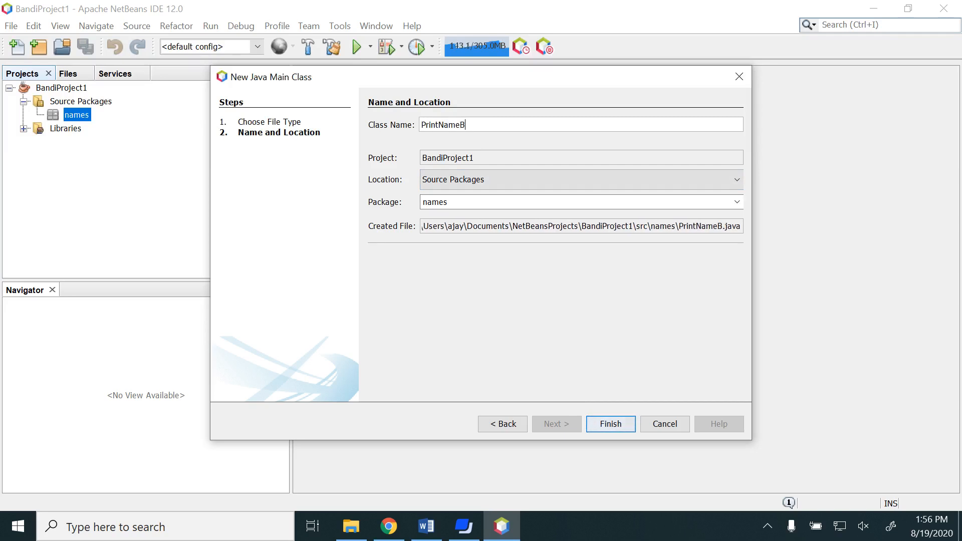
pyautogui.write('ox')
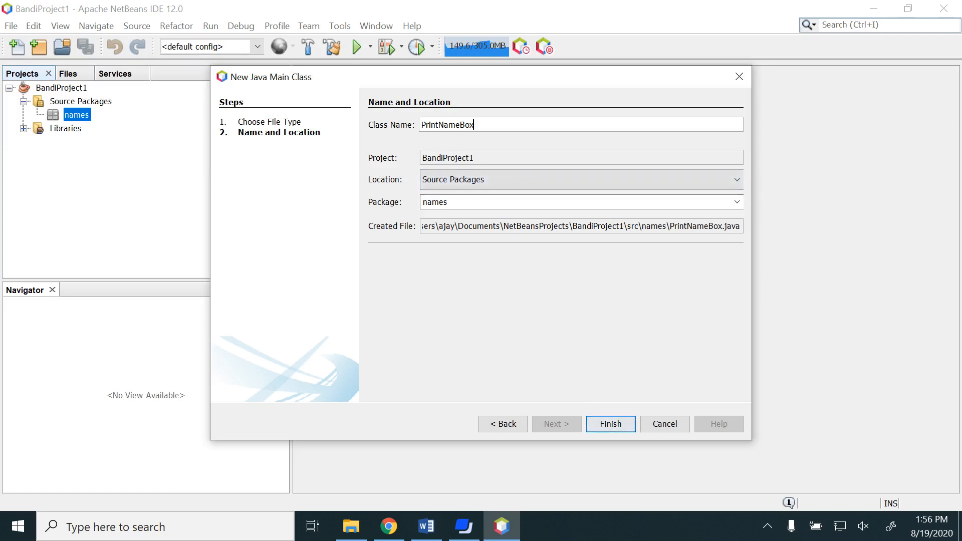
pyautogui.moveTo(408, 144)
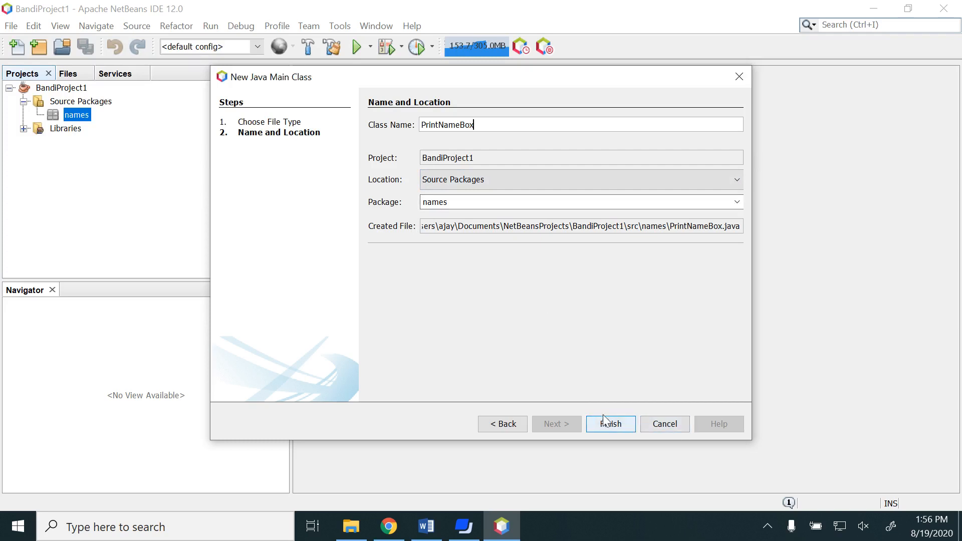
pyautogui.click(609, 424)
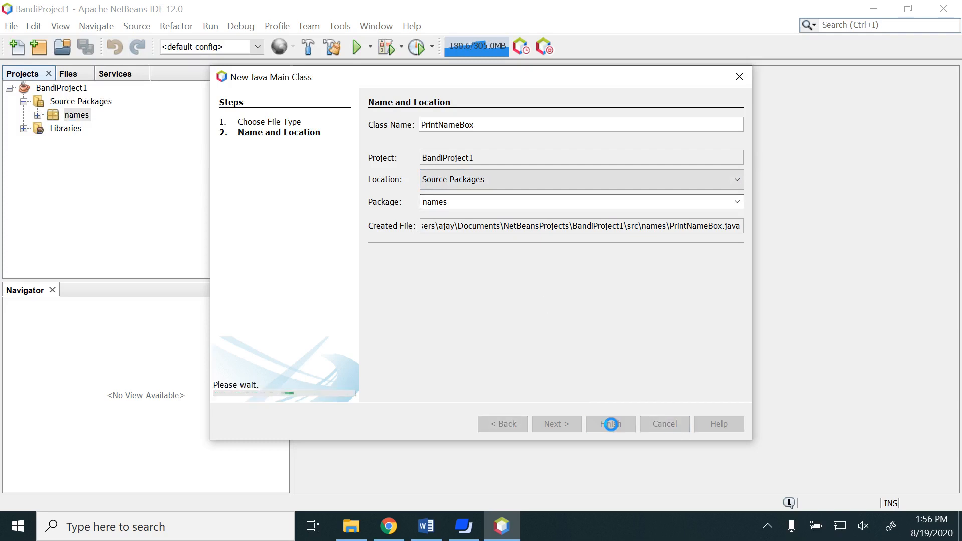
# Step: Open PrintNameBox.java's main method and place the cursor after the TODO comment
pyautogui.click(610, 424)
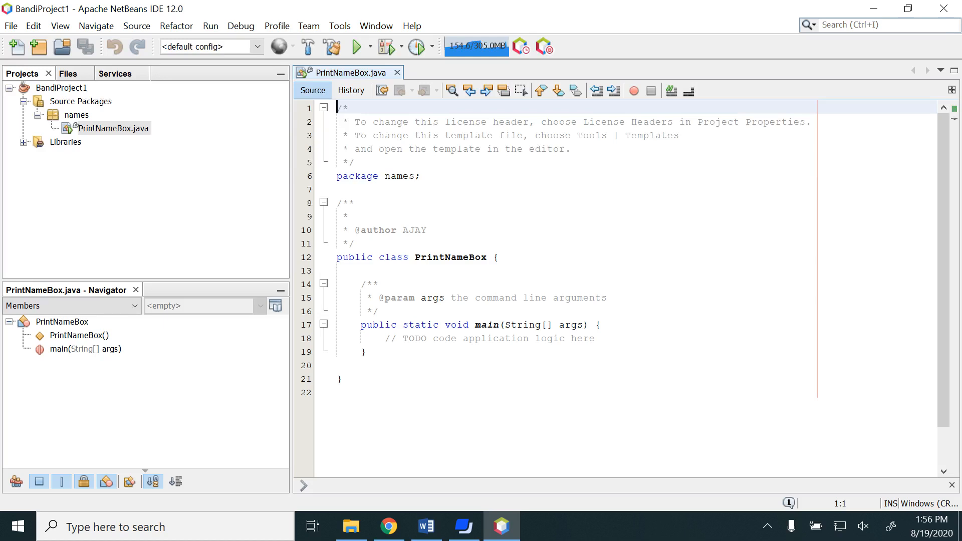
pyautogui.click(84, 349)
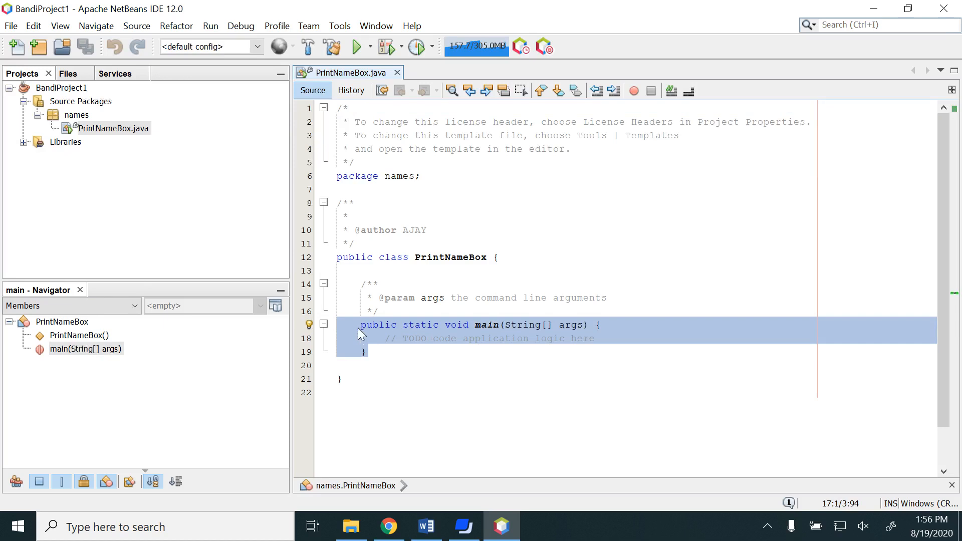
pyautogui.click(594, 338)
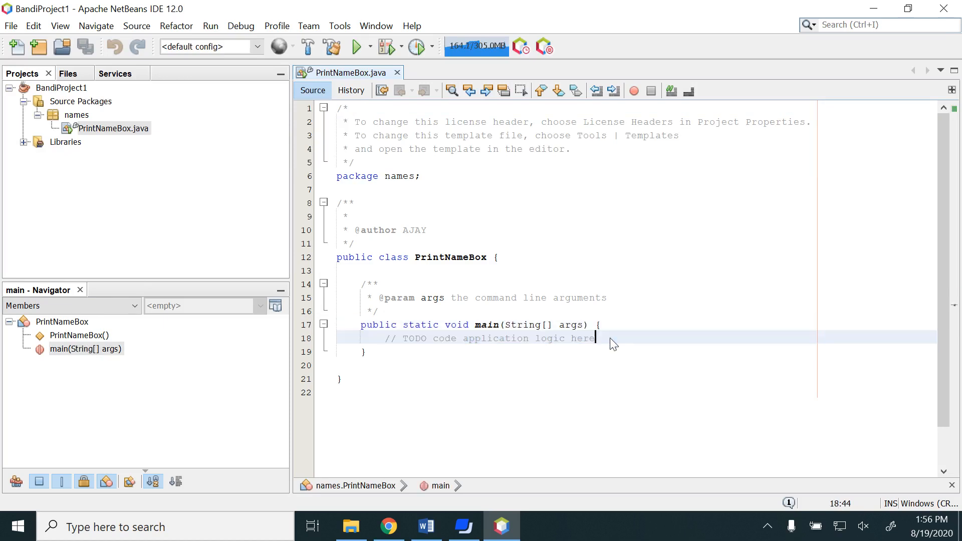
# Step: Type System.out.println(""); inside main, then select the name-box example in Intro.docx
pyautogui.press('enter')
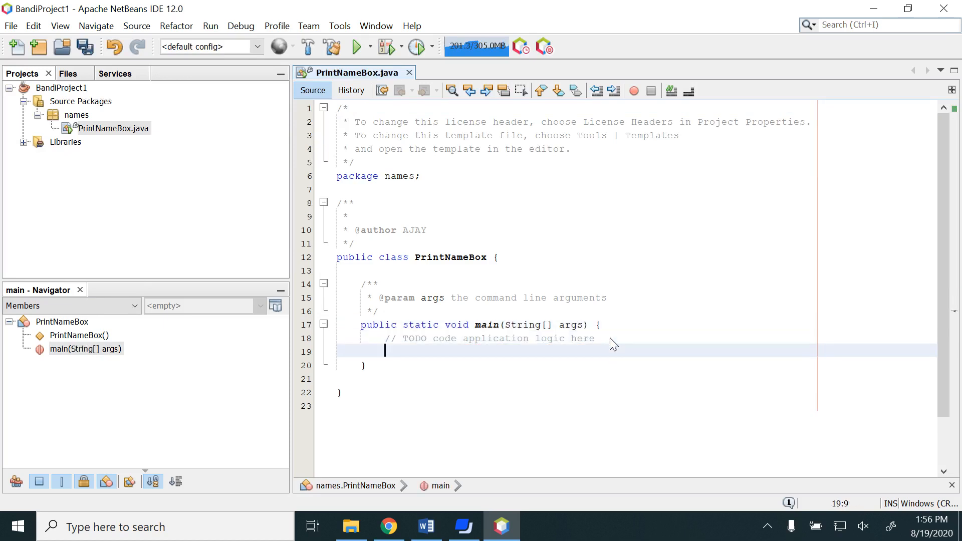
pyautogui.write('System,')
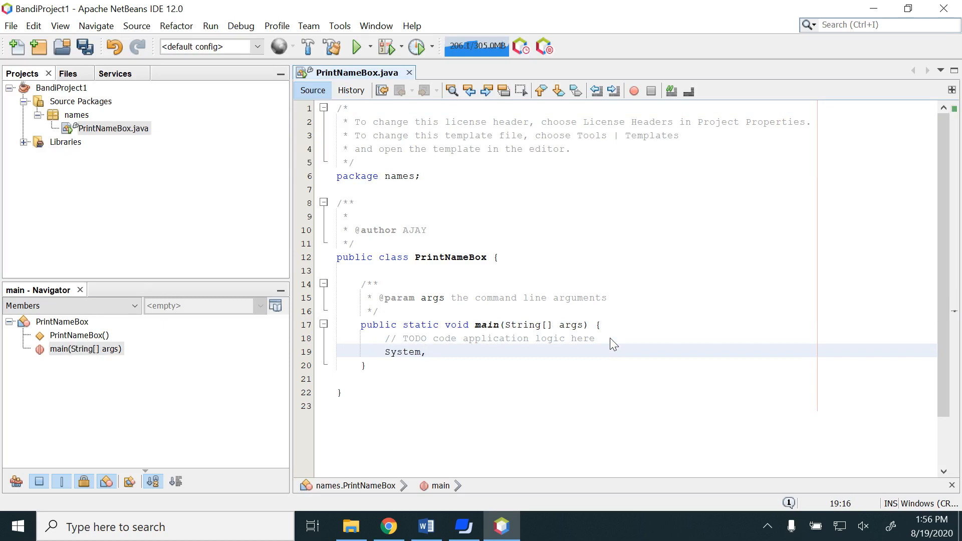
pyautogui.write('.out')
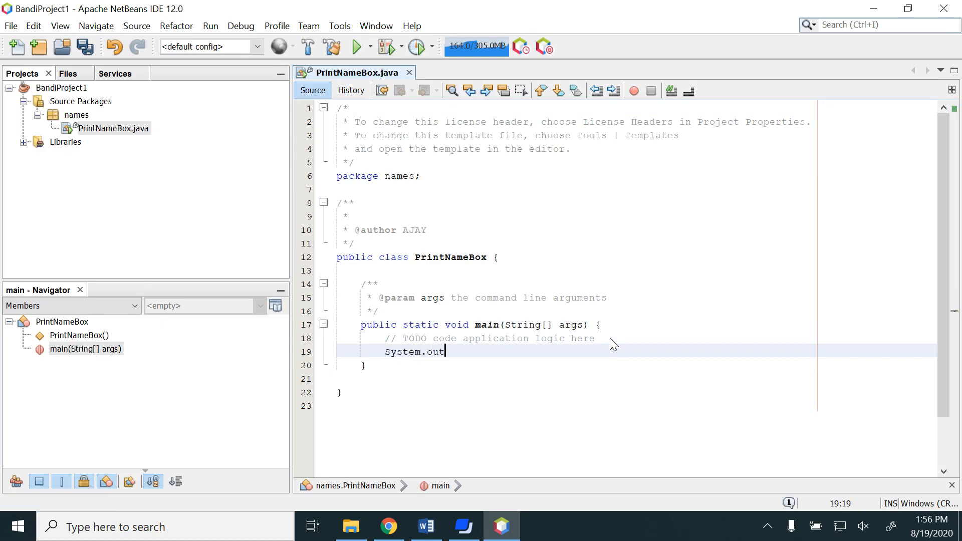
pyautogui.write('.println')
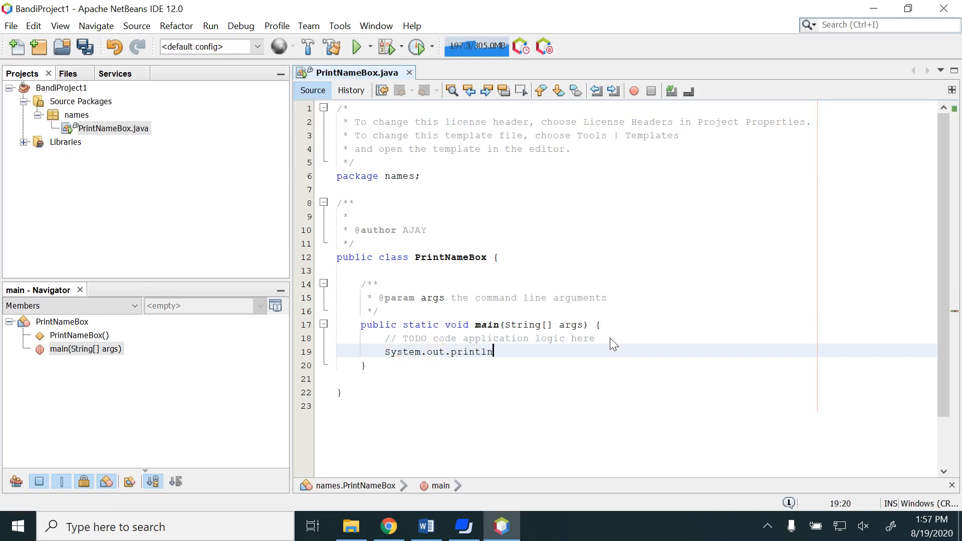
pyautogui.write('();')
pyautogui.write('S')
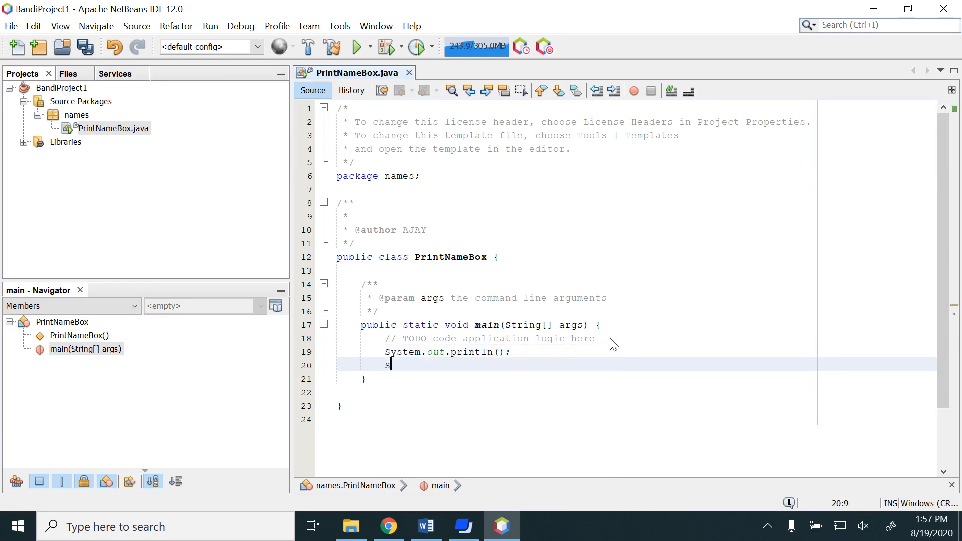
pyautogui.press('Backspace')
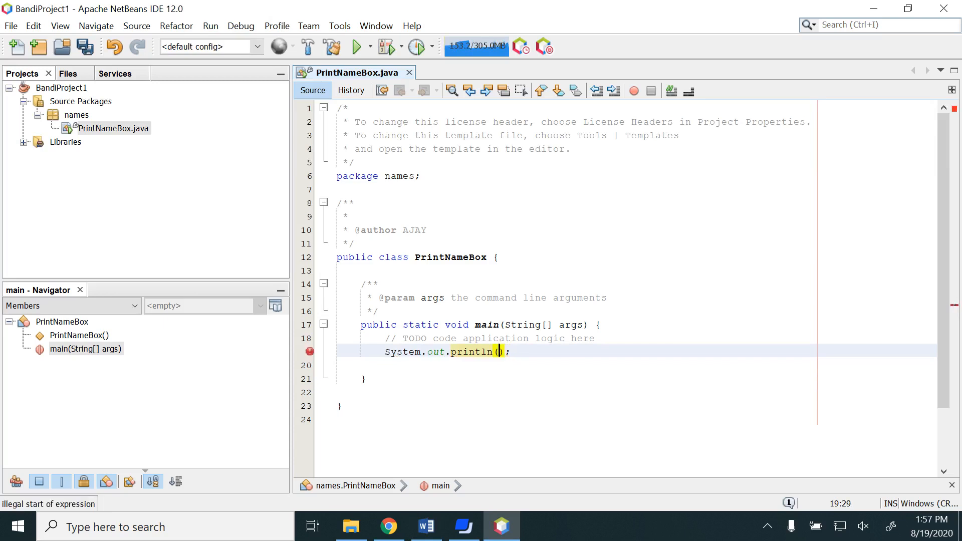
pyautogui.write('""')
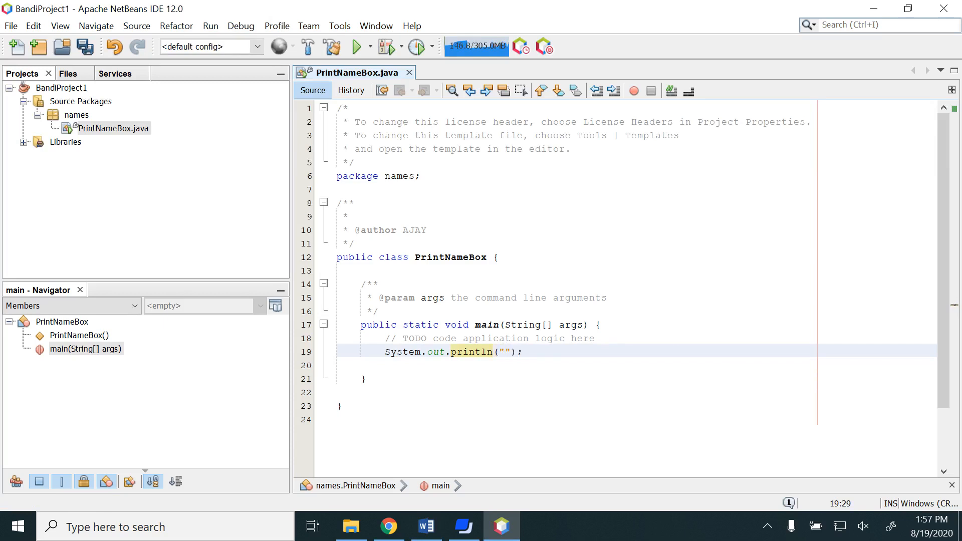
pyautogui.click(503, 352)
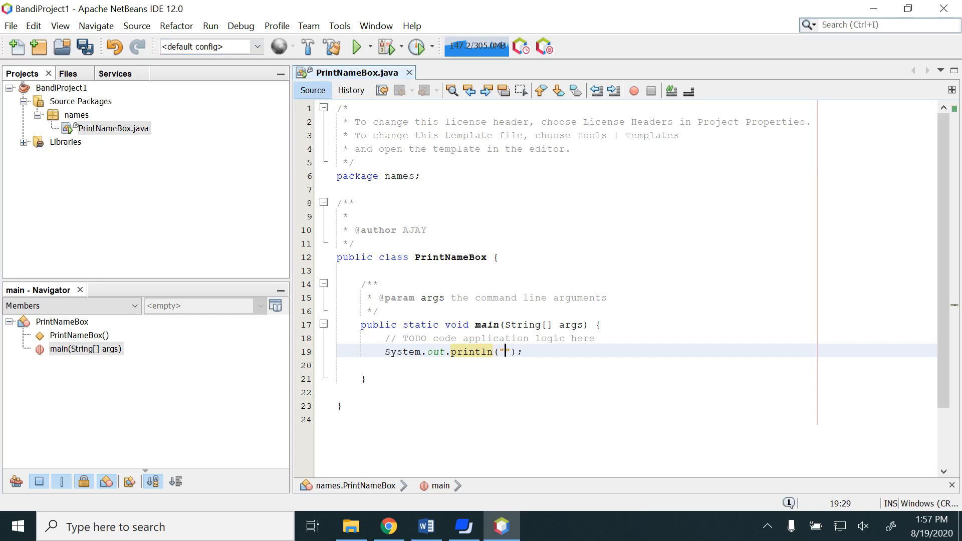
pyautogui.click(426, 526)
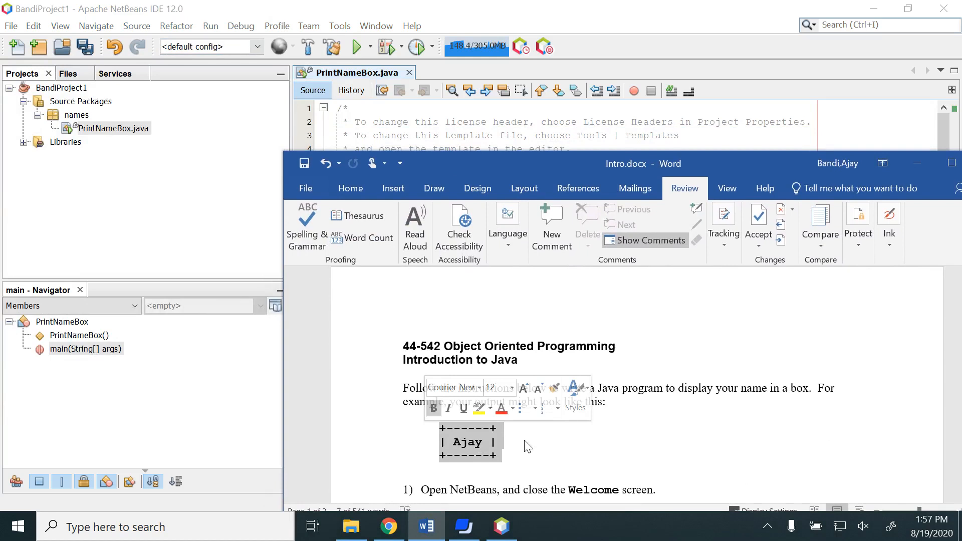
pyautogui.click(526, 446)
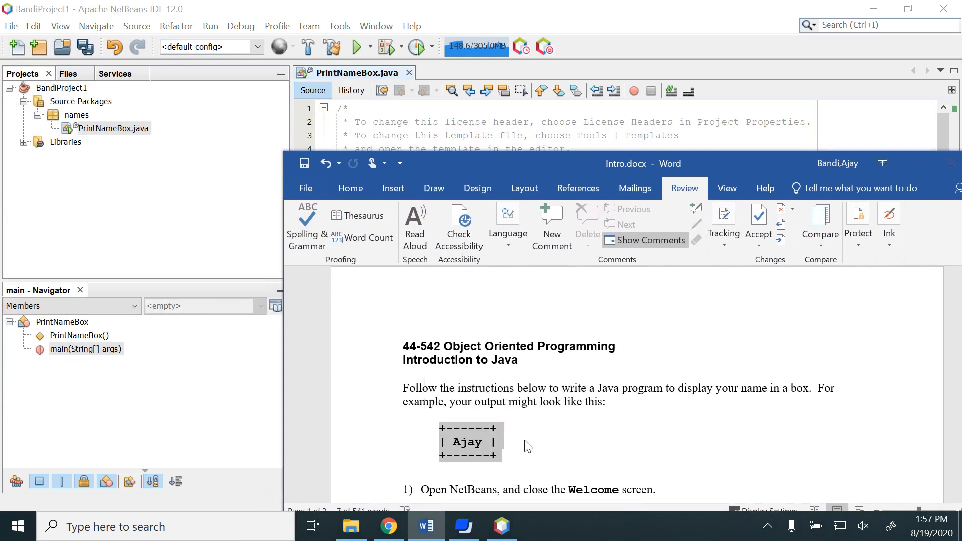
pyautogui.moveTo(736, 177)
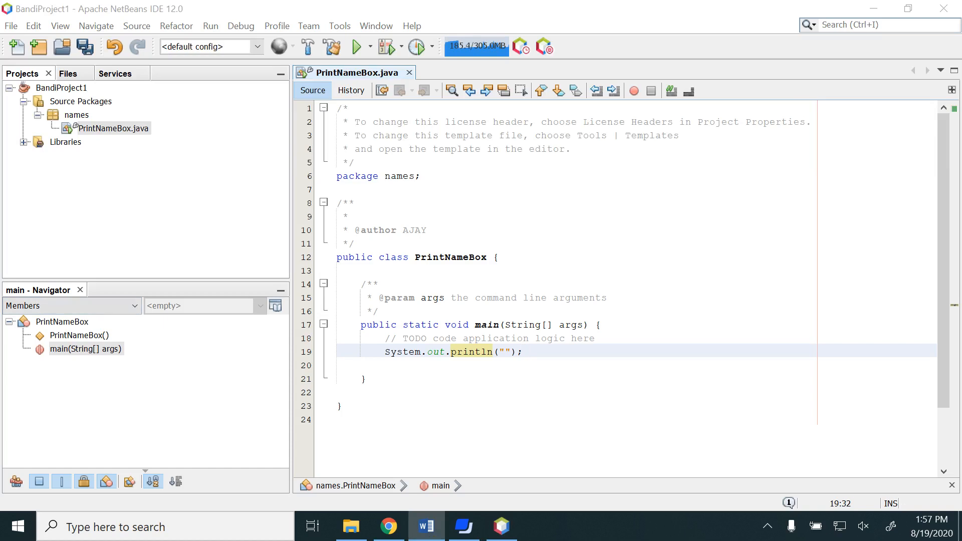
# Step: Return to PrintNameBox.java on the line below println to paste the box text
pyautogui.click(520, 351)
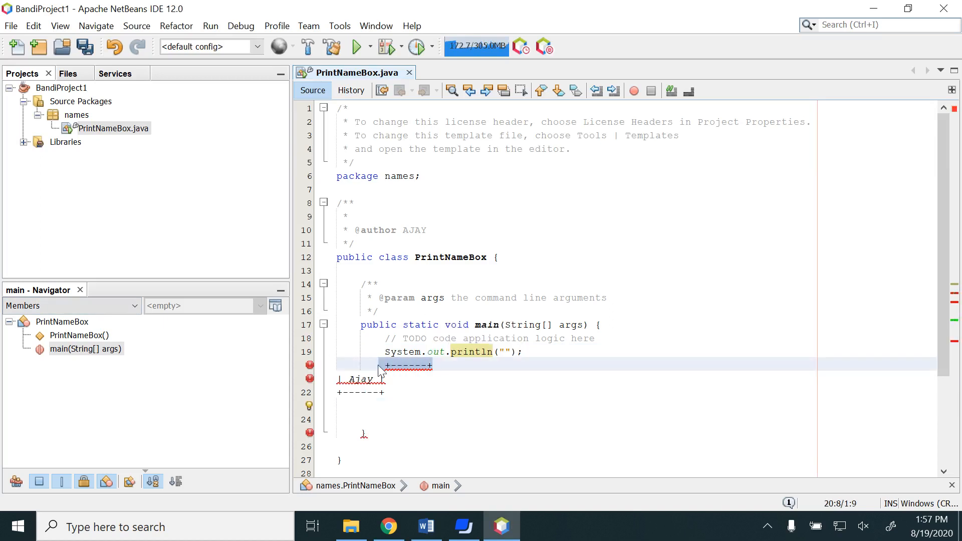
# Step: Replace the pasted top border with '+------+' and expand sout into a println
pyautogui.press('Delete')
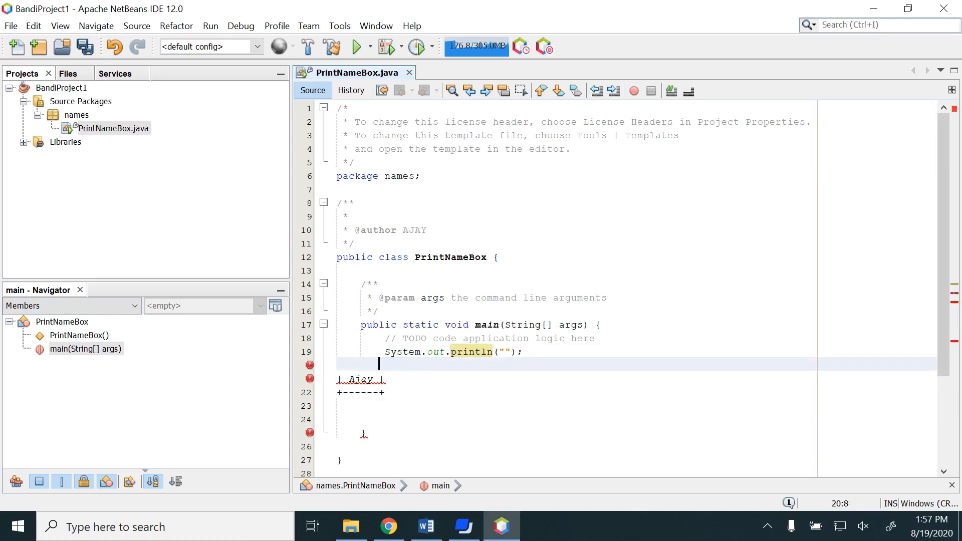
pyautogui.write('+------+')
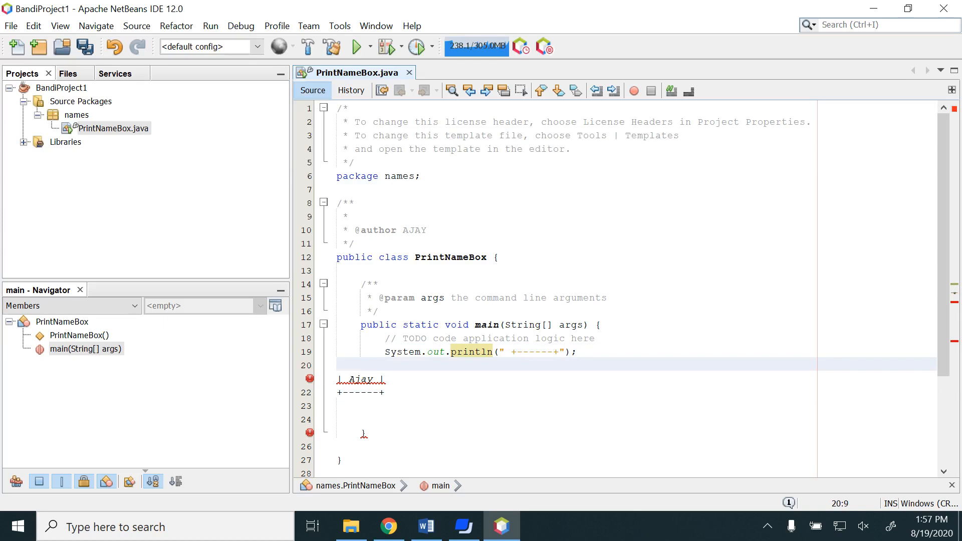
pyautogui.write('sout')
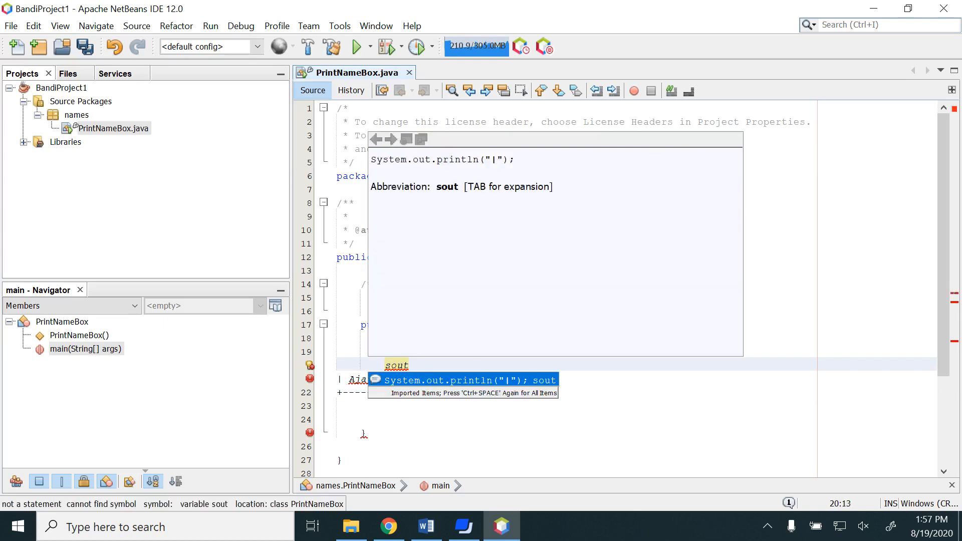
pyautogui.press('Backspace')
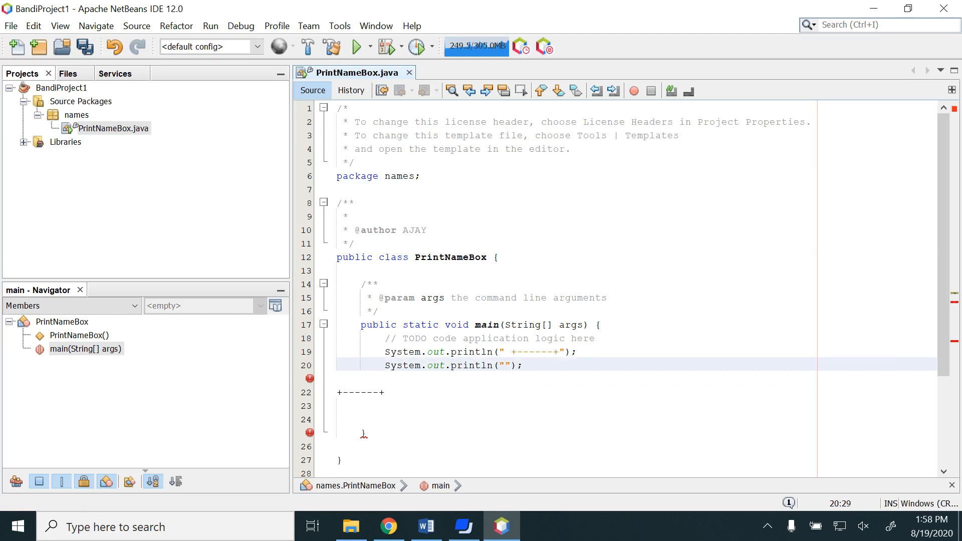
# Step: Add the '| Ajay |' line and a third println, delete the blank lines below, and save
pyautogui.write('| Ajay |')
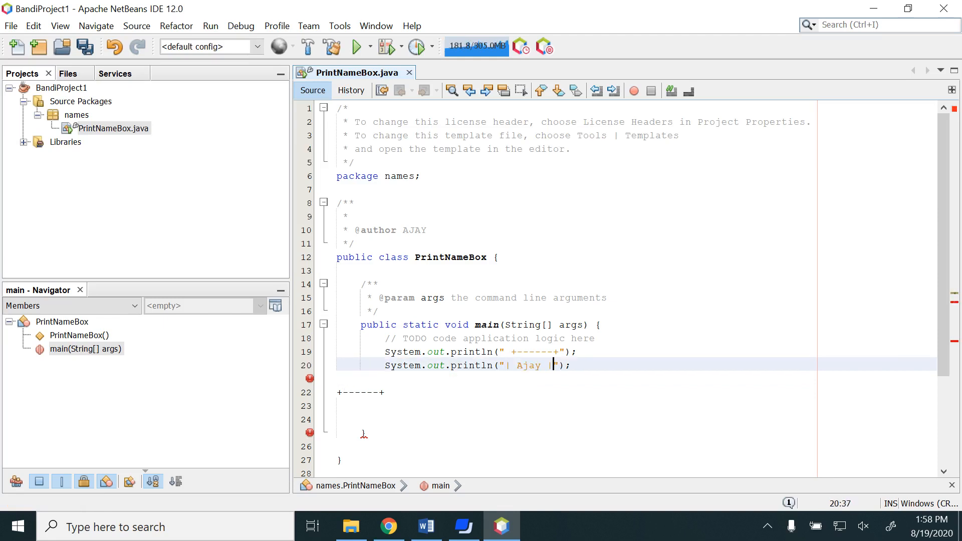
pyautogui.click(505, 352)
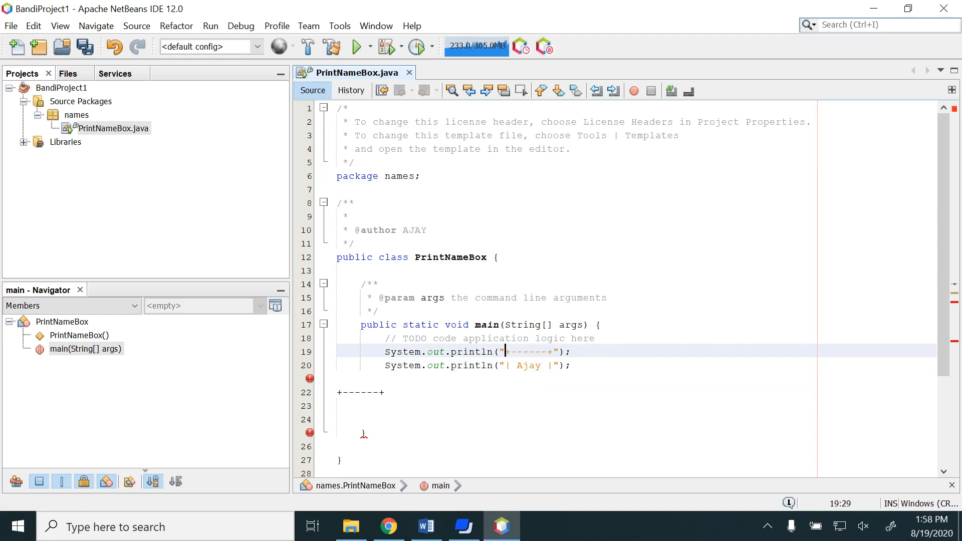
pyautogui.write('sout')
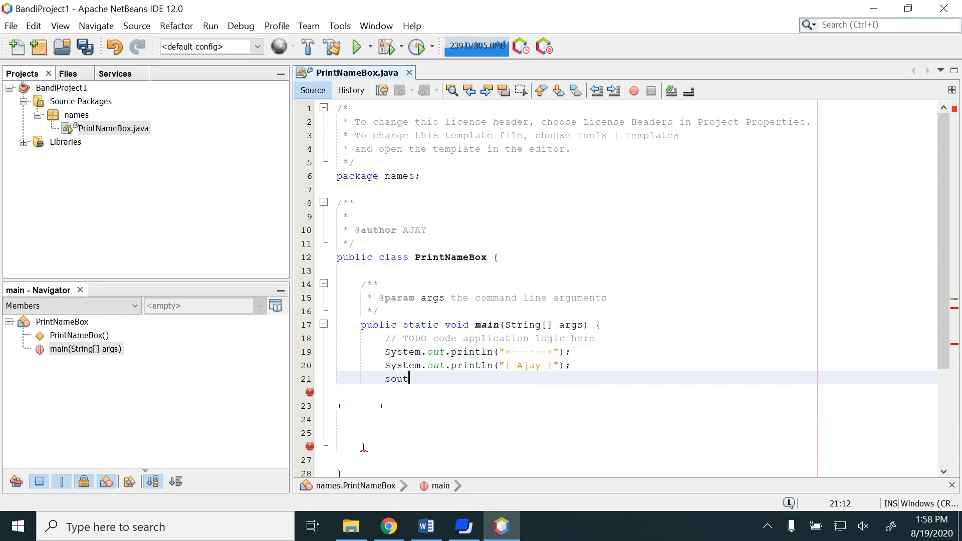
pyautogui.press('Tab')
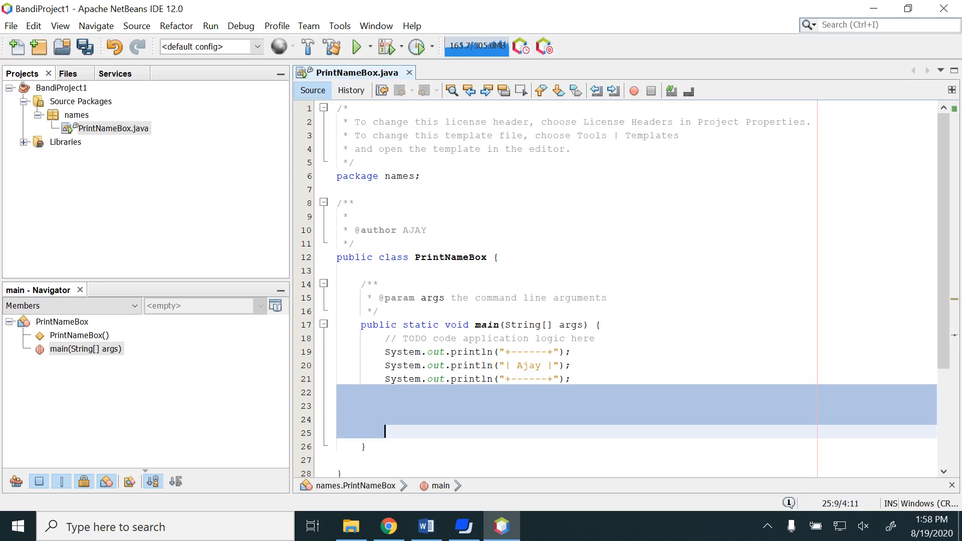
pyautogui.press('Delete')
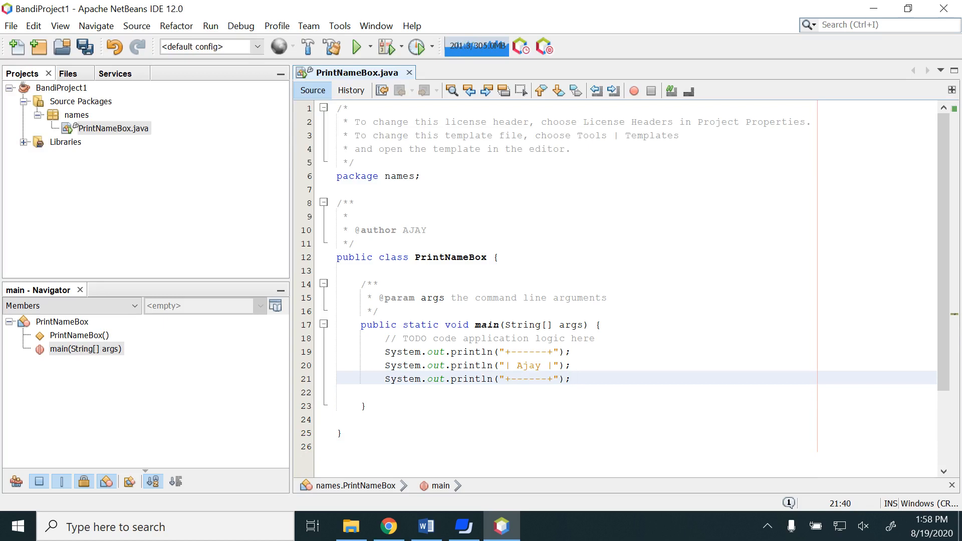
pyautogui.click(84, 47)
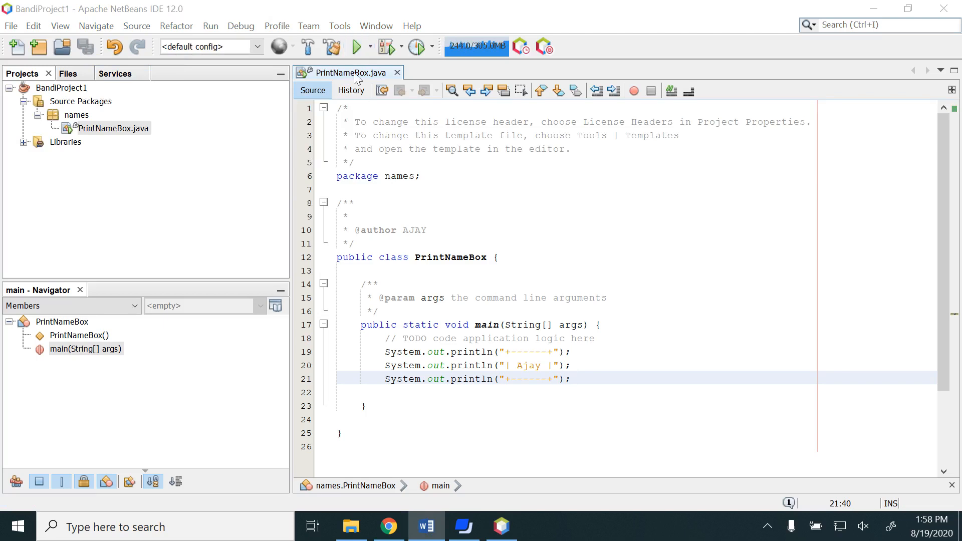
pyautogui.moveTo(357, 46)
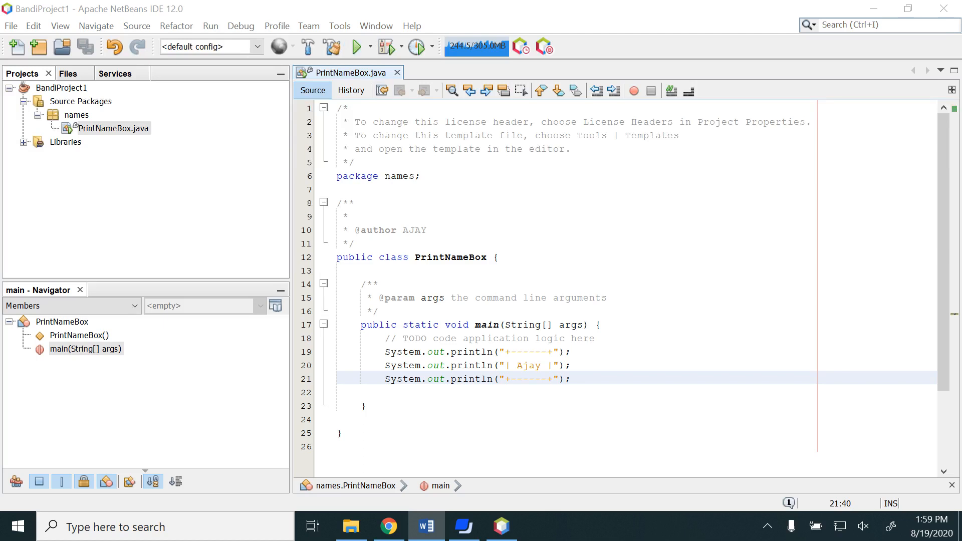
# Step: Bring up the editor's file-actions context menu, then dismiss it without choosing an action
pyautogui.rightClick(552, 264)
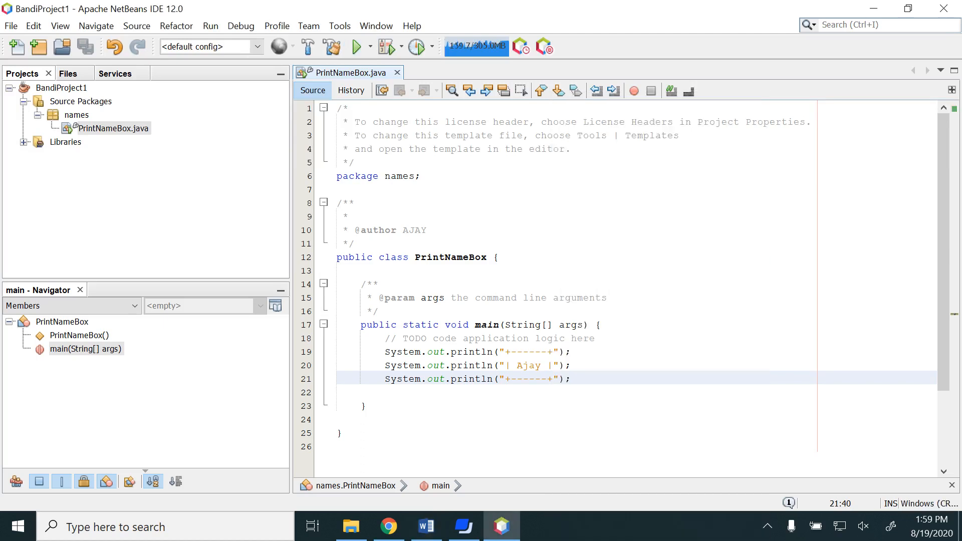
pyautogui.rightClick(472, 378)
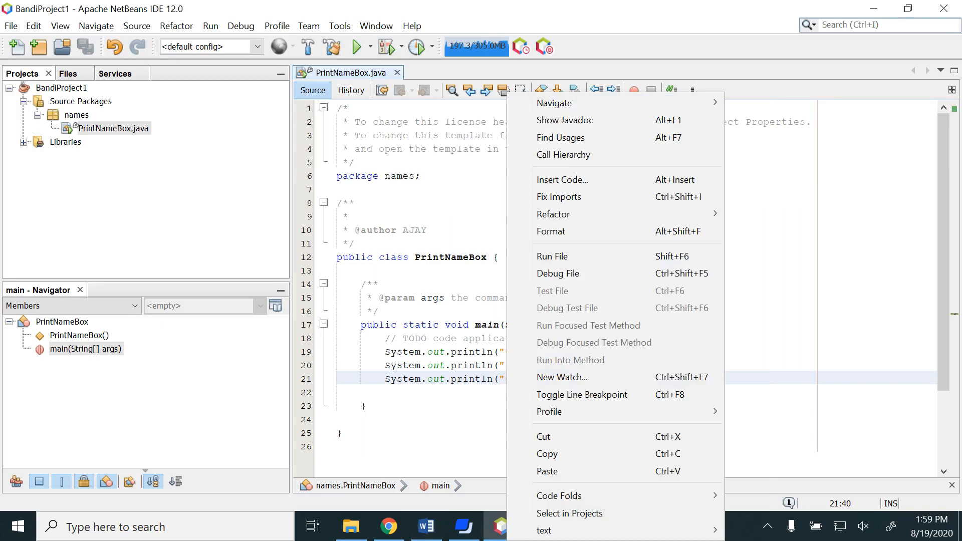
pyautogui.moveTo(559, 264)
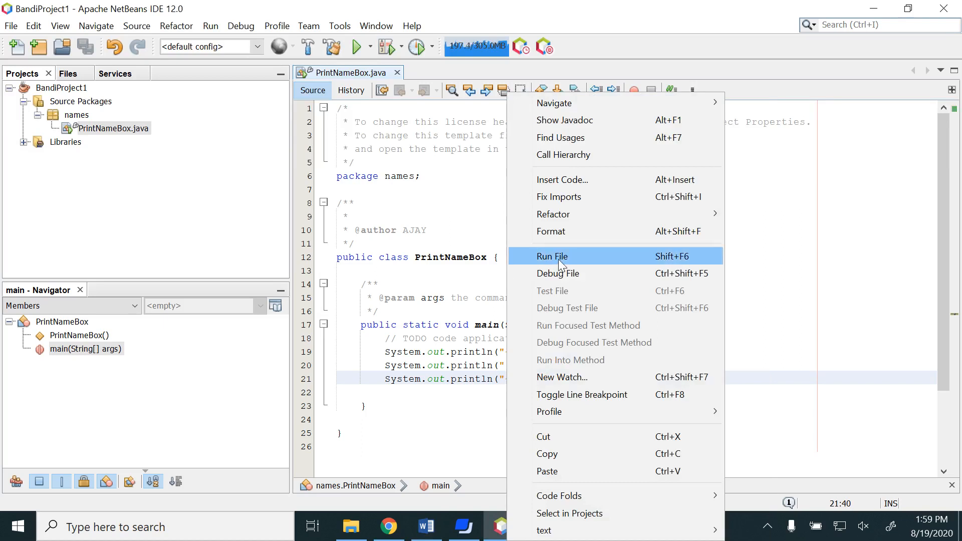
pyautogui.moveTo(692, 262)
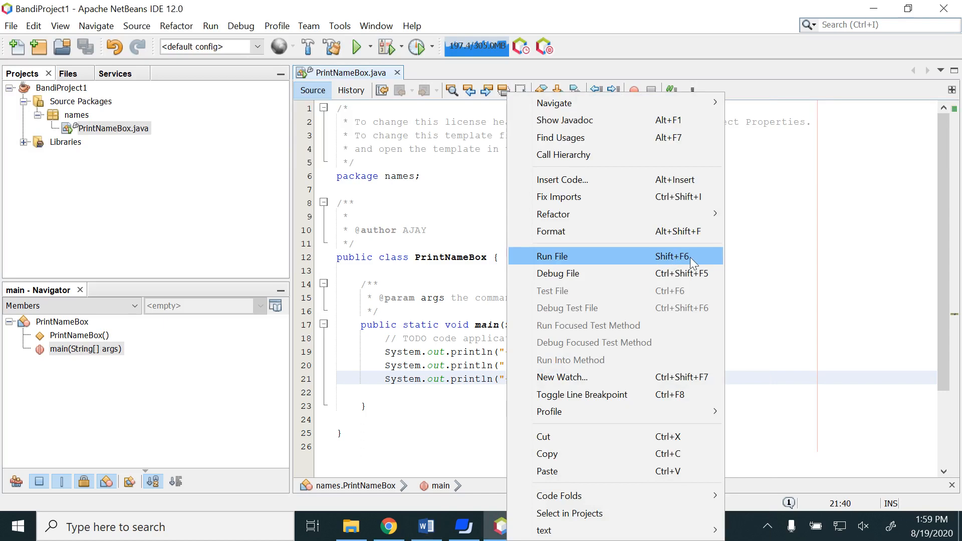
pyautogui.click(551, 256)
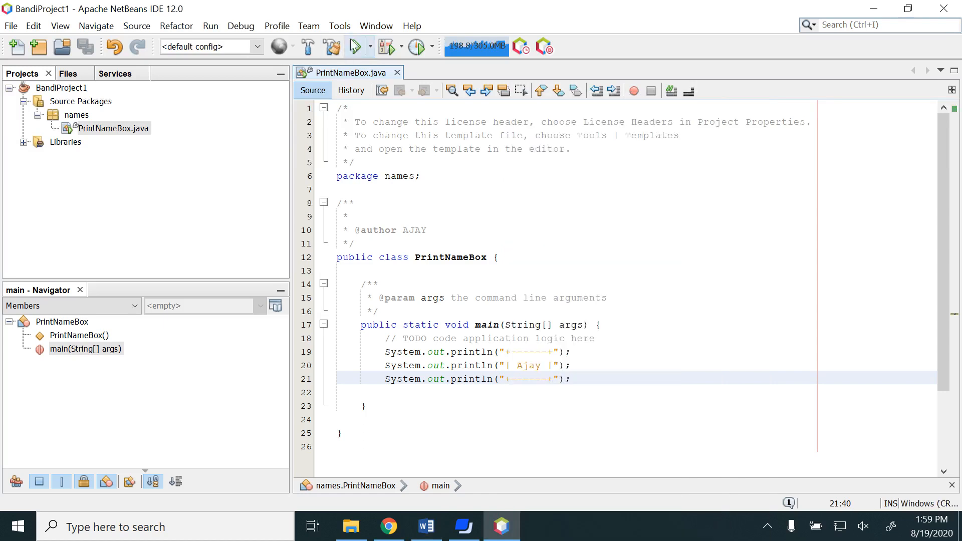
# Step: Run the project with names.PrintNameBox as main class, printing Ajay in a box
pyautogui.click(356, 46)
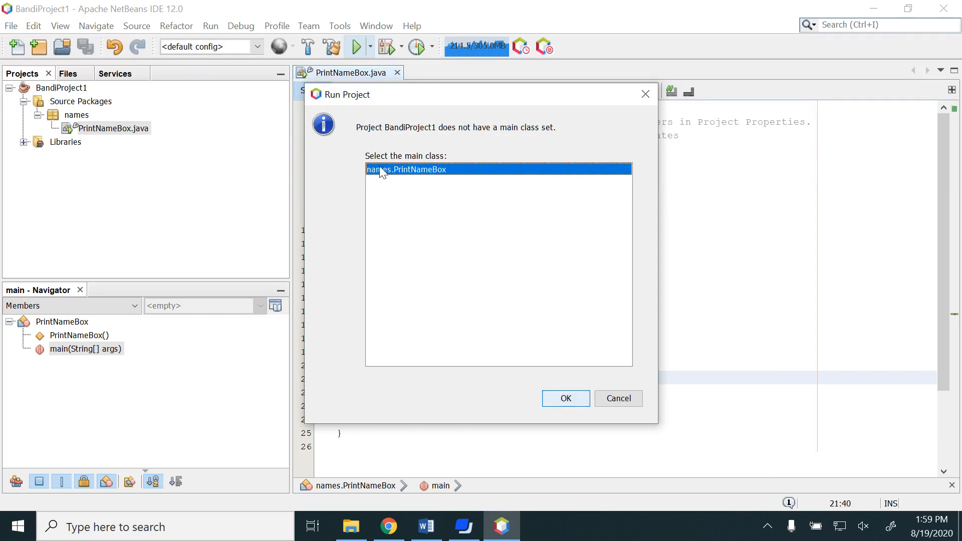
pyautogui.moveTo(451, 174)
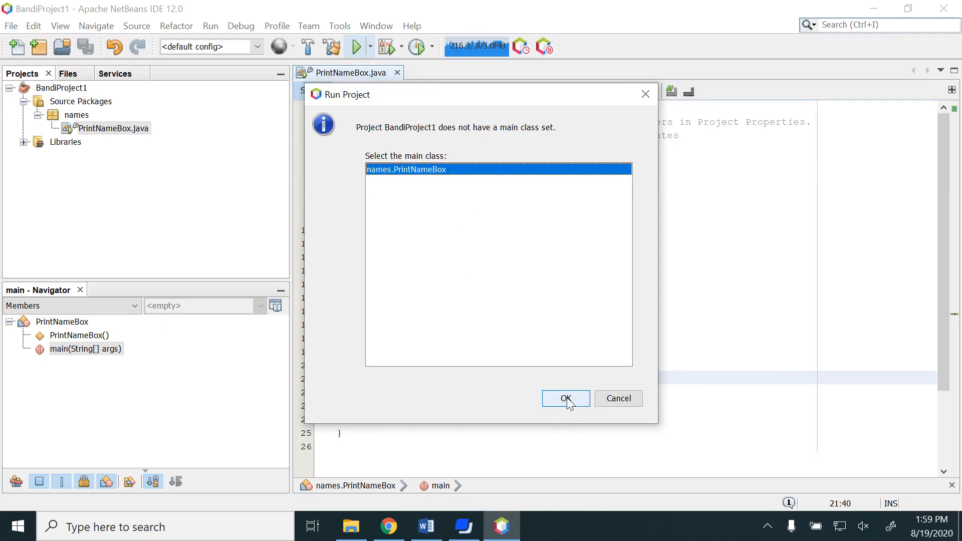
pyautogui.click(564, 399)
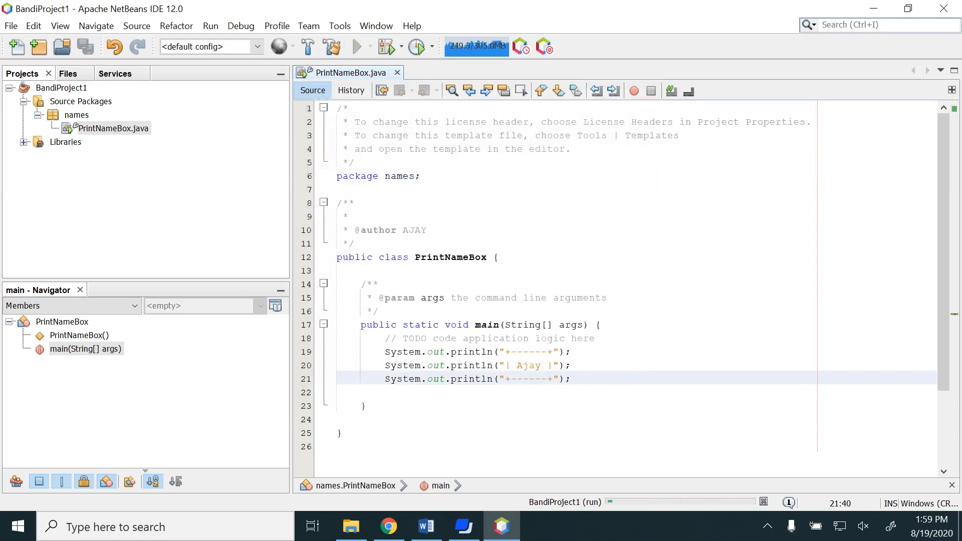
pyautogui.click(357, 46)
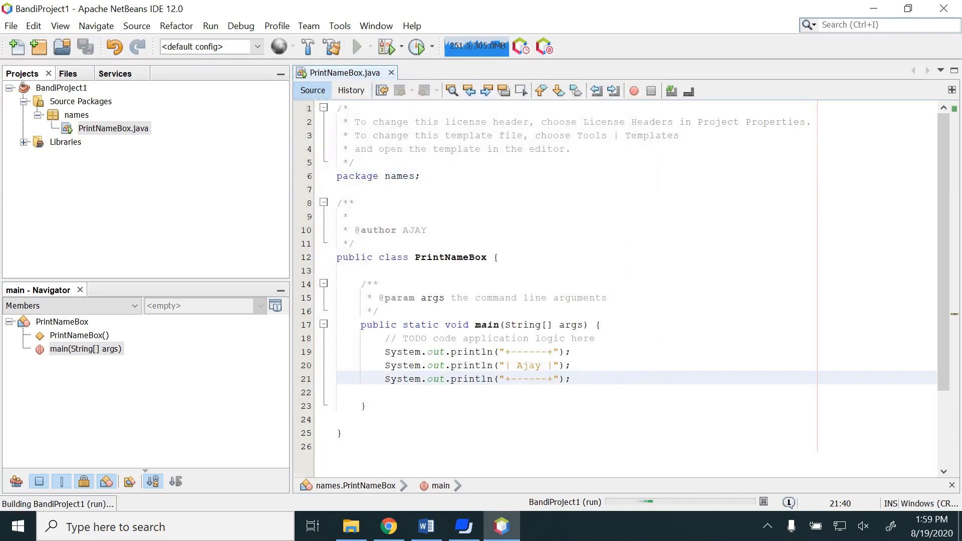
pyautogui.click(358, 47)
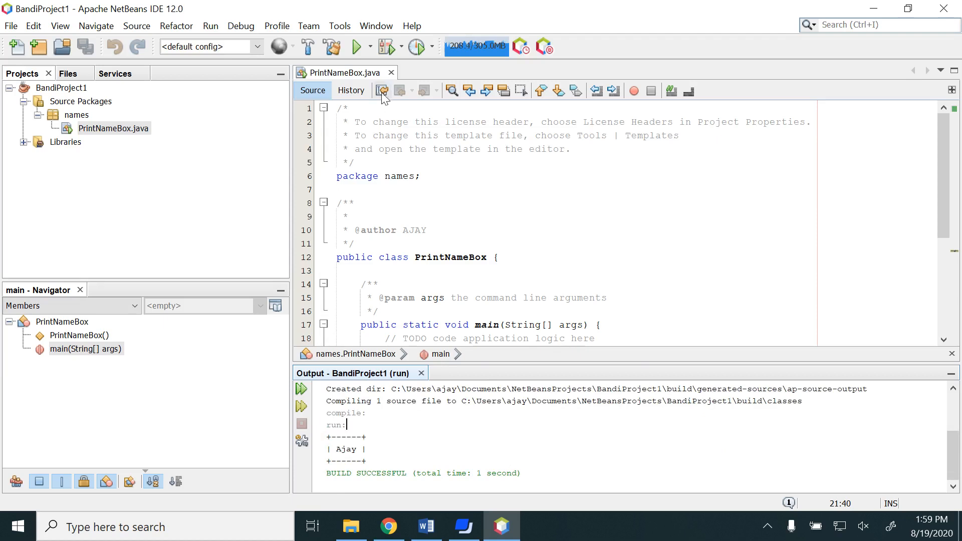
pyautogui.moveTo(347, 72)
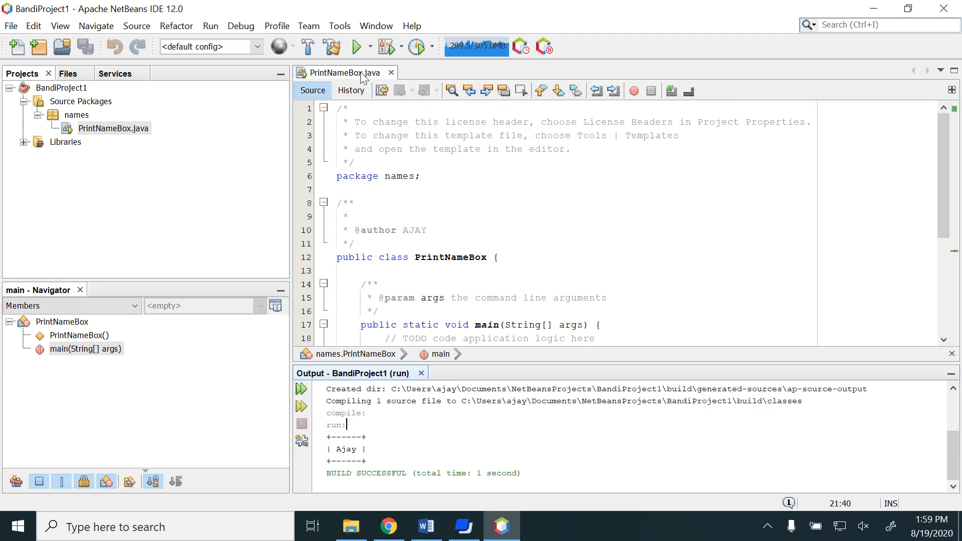
pyautogui.moveTo(344, 72)
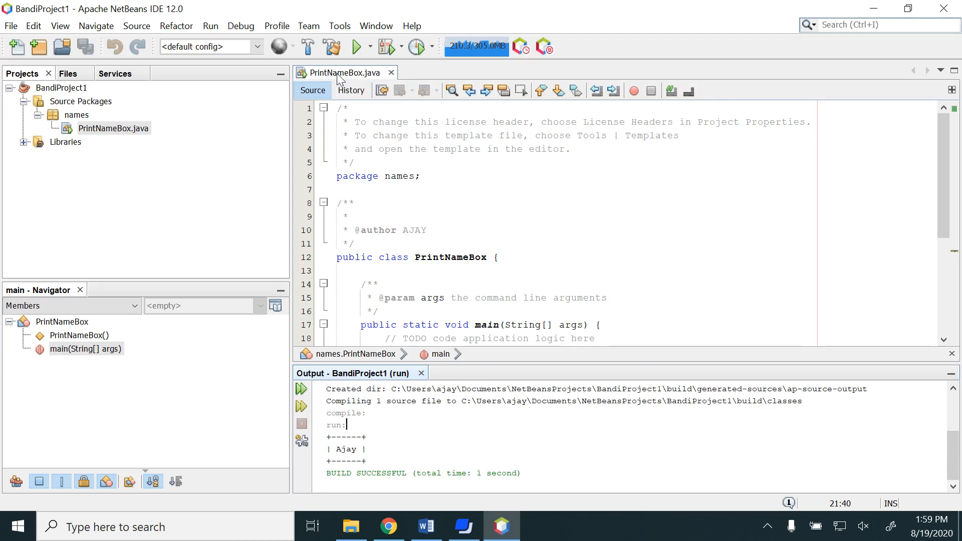
# Step: Browse Documents > NetBeansProjects > BandiProject1 > src > names and open PrintNameBox.java
pyautogui.click(350, 527)
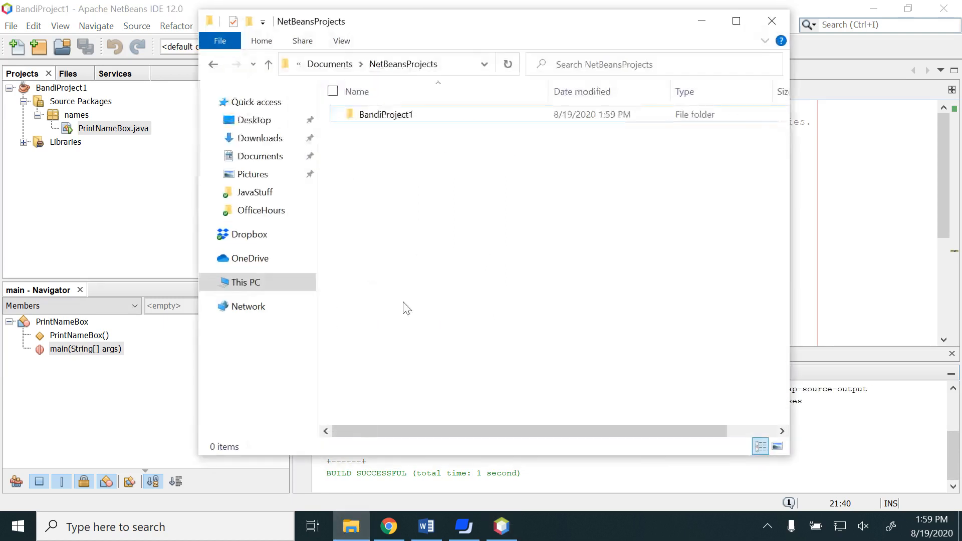
pyautogui.click(260, 155)
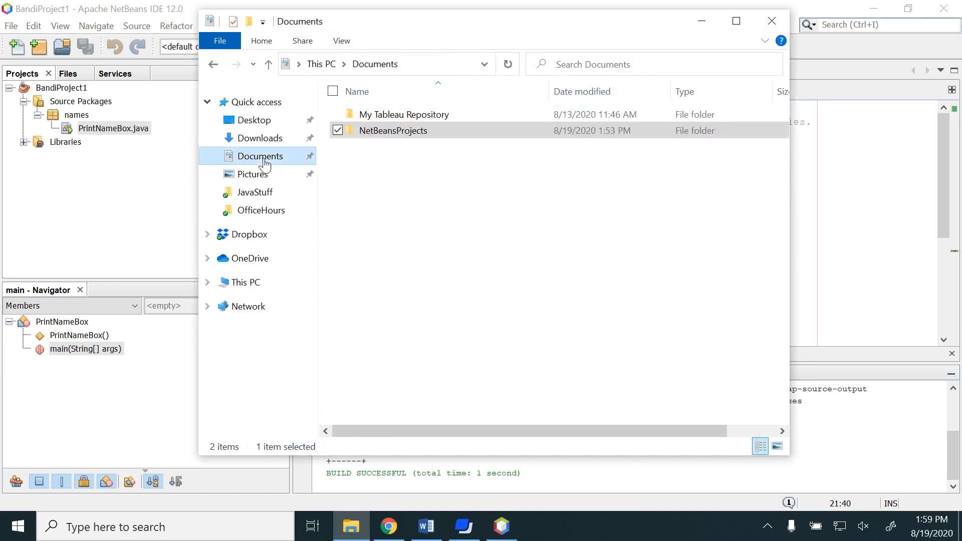
pyautogui.doubleClick(392, 131)
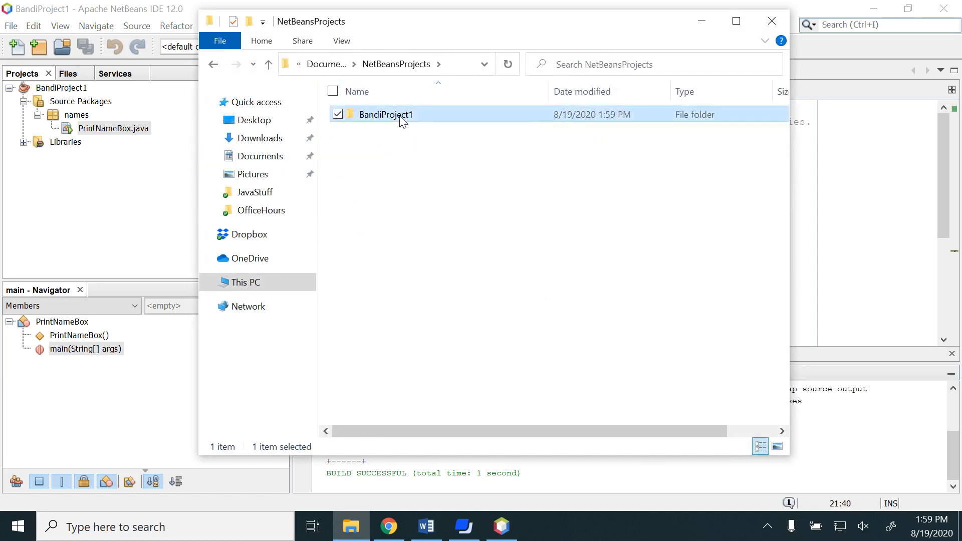
pyautogui.doubleClick(385, 114)
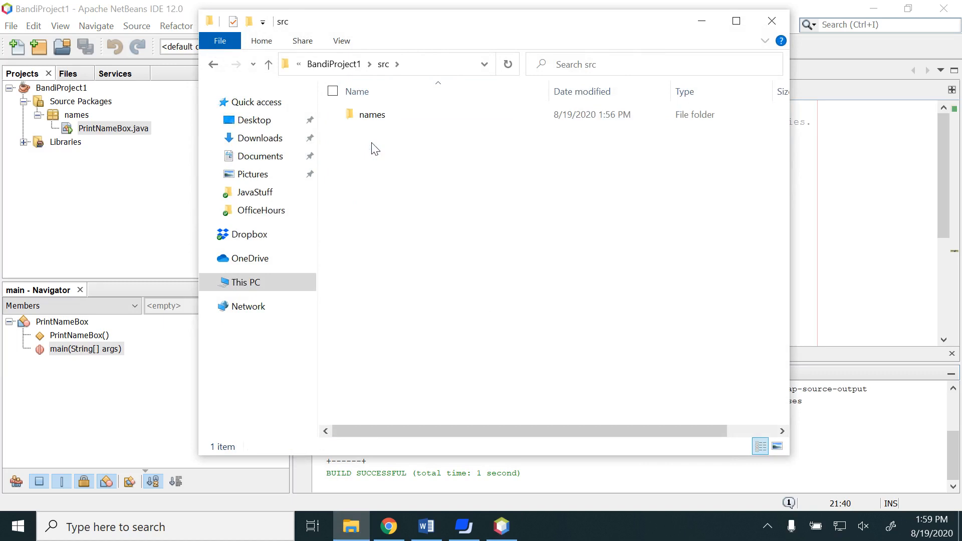
pyautogui.doubleClick(371, 115)
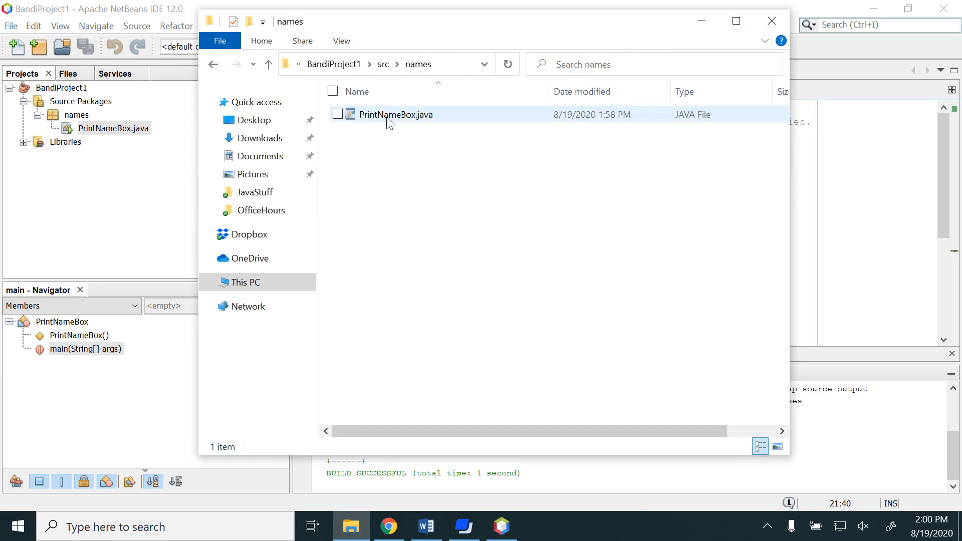
pyautogui.doubleClick(395, 114)
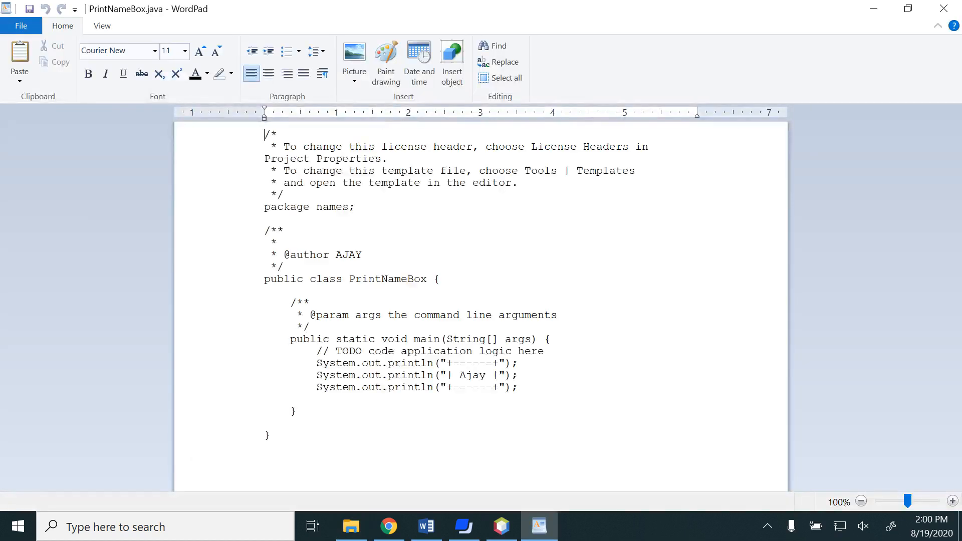
# Step: Close the WordPad window showing PrintNameBox.java's source
pyautogui.click(942, 8)
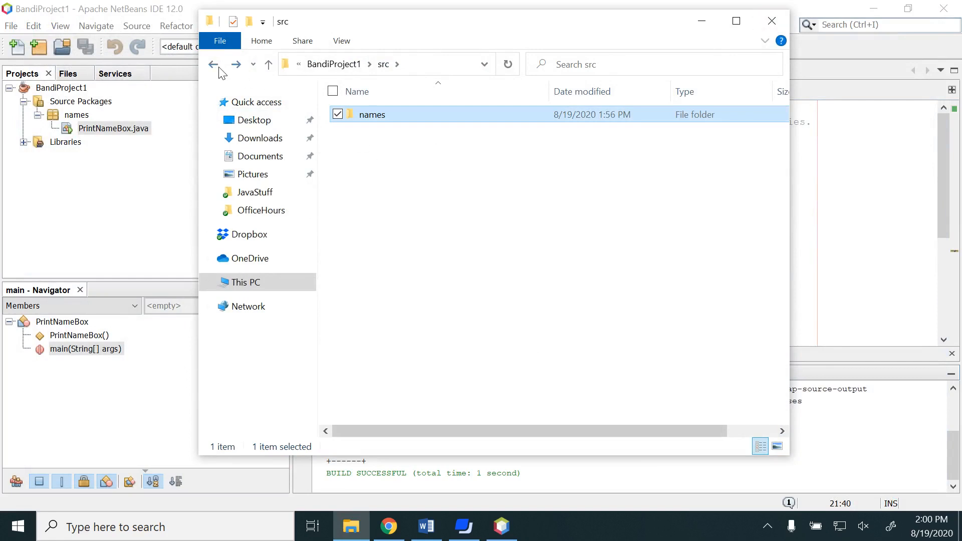
# Step: Back out to NetBeansProjects and close File Explorer, returning to NetBeans
pyautogui.click(268, 64)
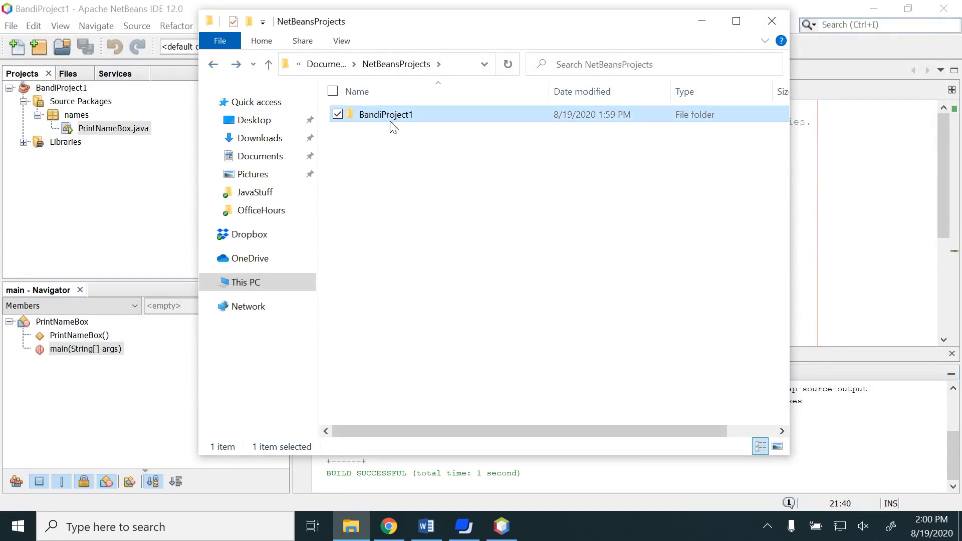
pyautogui.rightClick(386, 115)
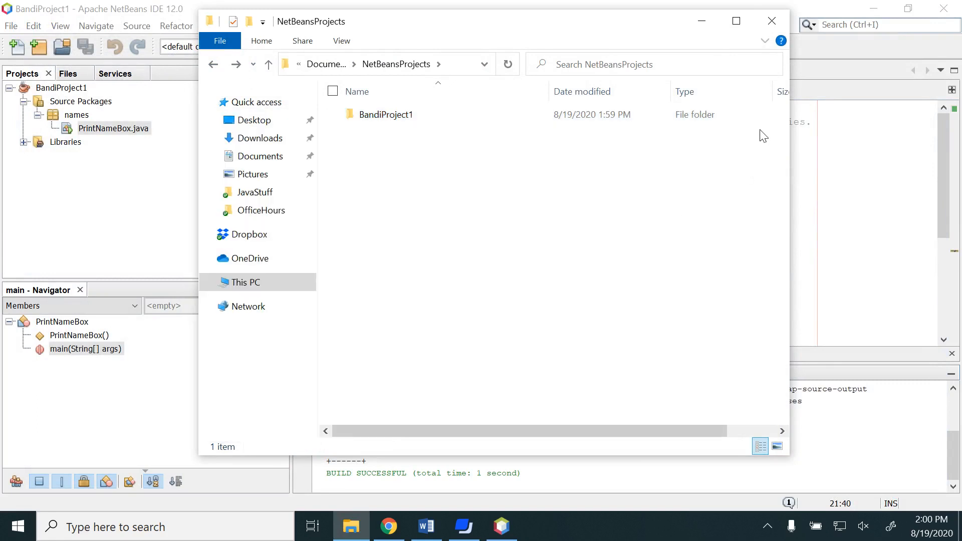
pyautogui.moveTo(771, 21)
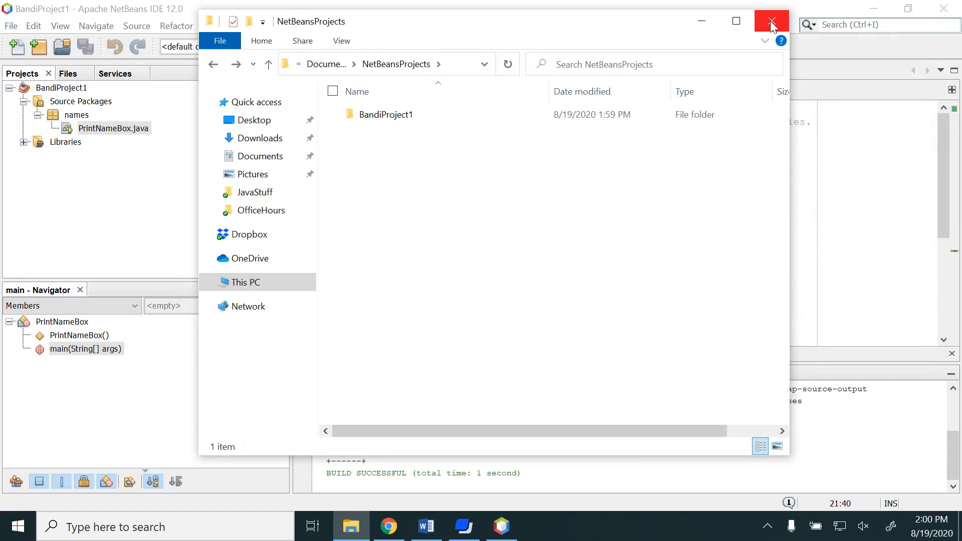
pyautogui.click(772, 20)
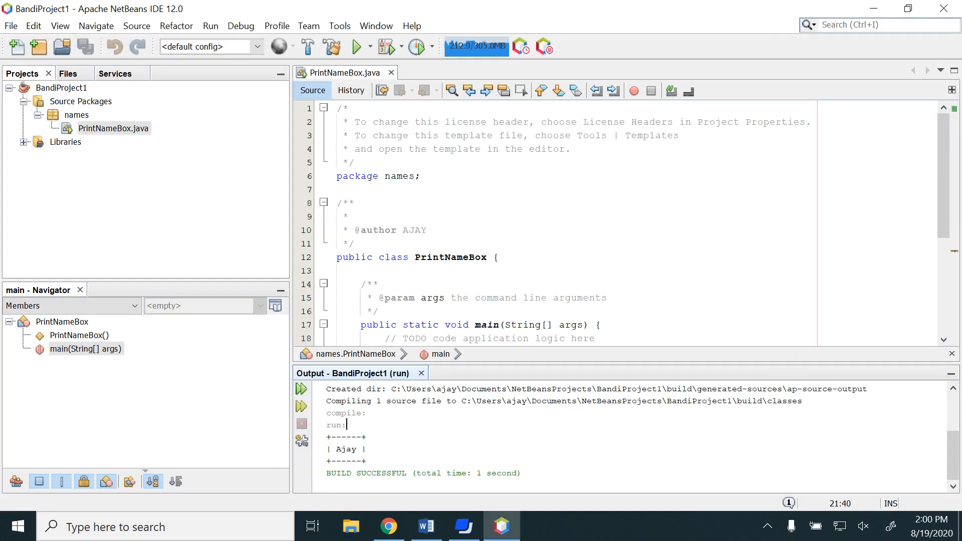
pyautogui.scroll(-3)
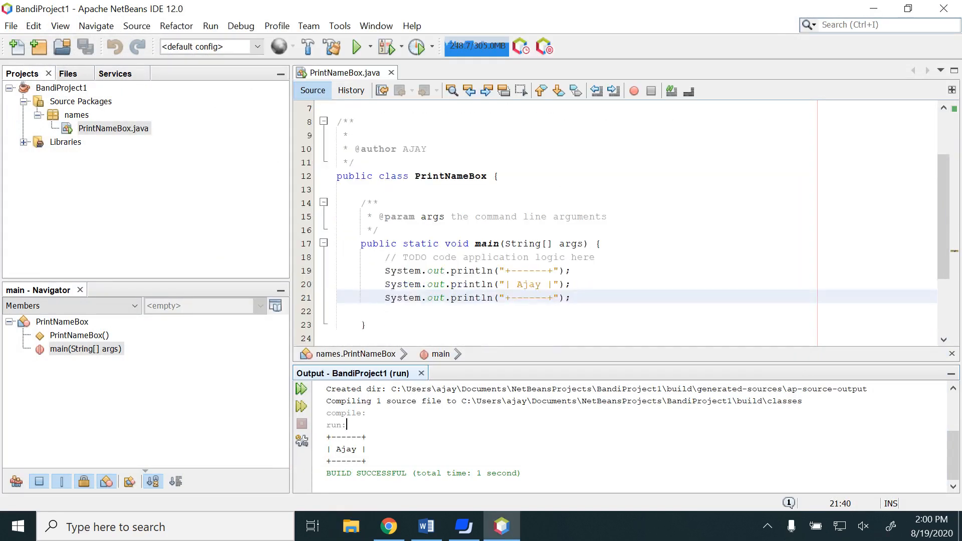